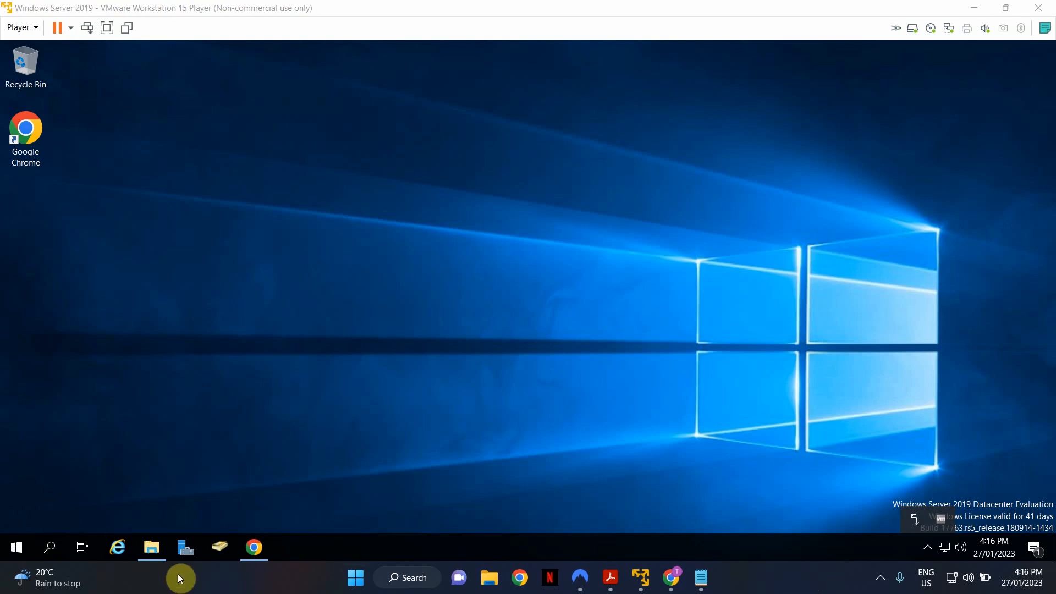
mouse_move(426, 352)
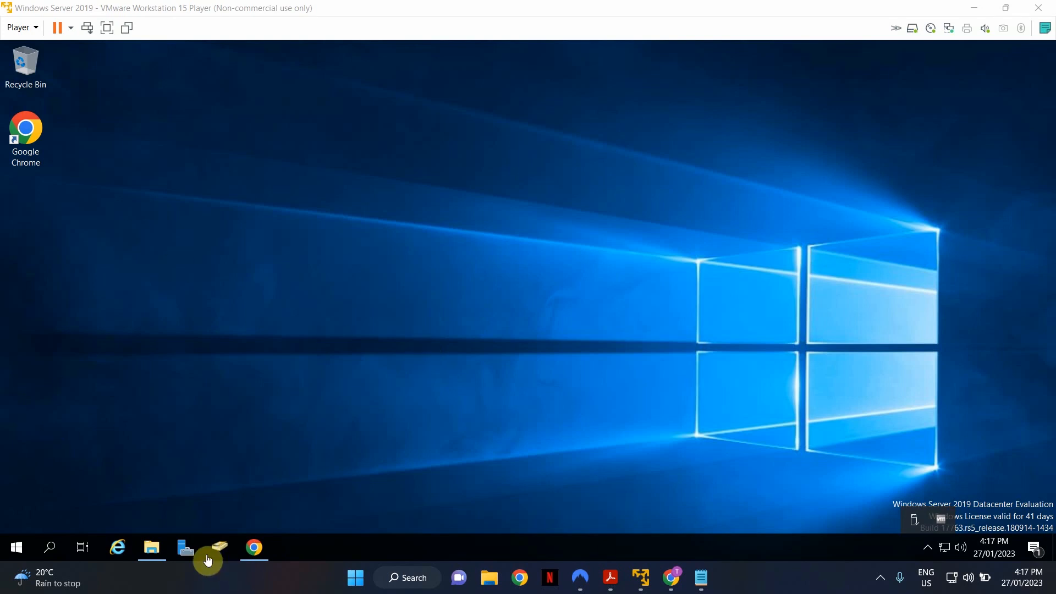
mouse_move(588, 79)
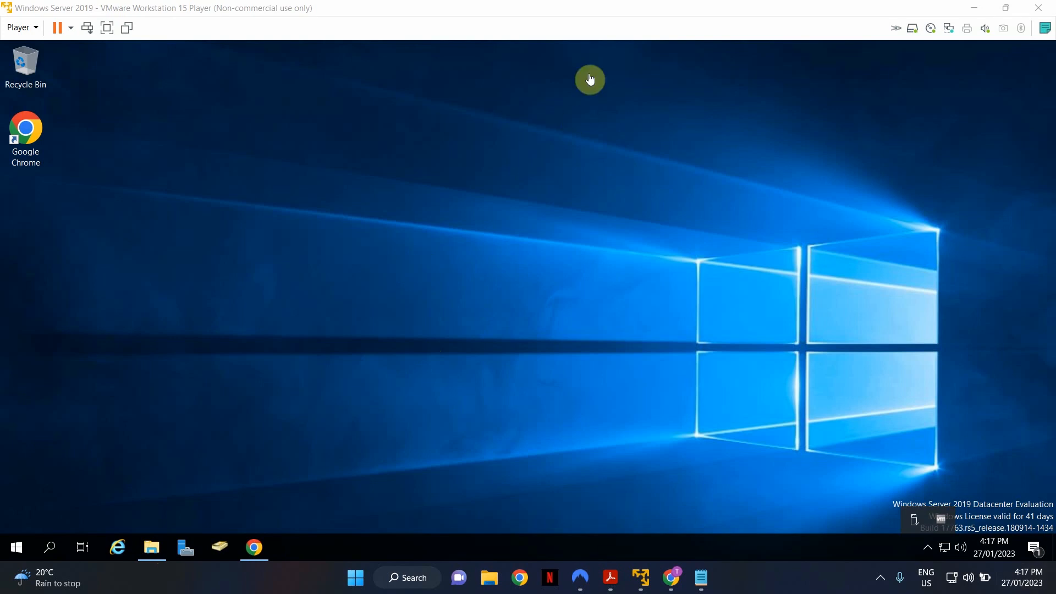
mouse_move(265, 230)
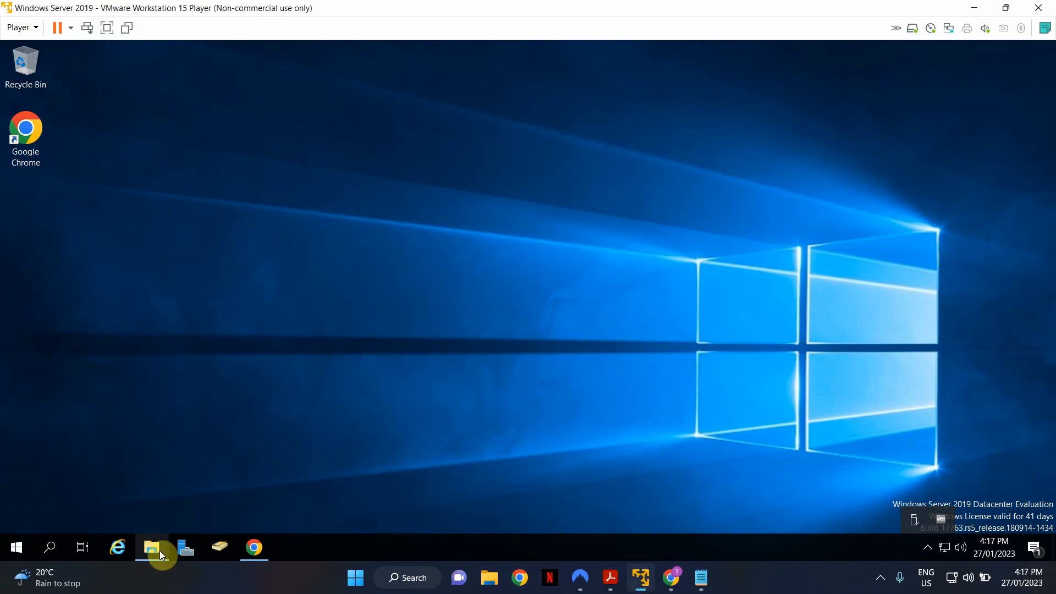
Browse to C:\Windows\PolicyDefinitions and scroll through its local ADMX templates.
left_click(151, 546)
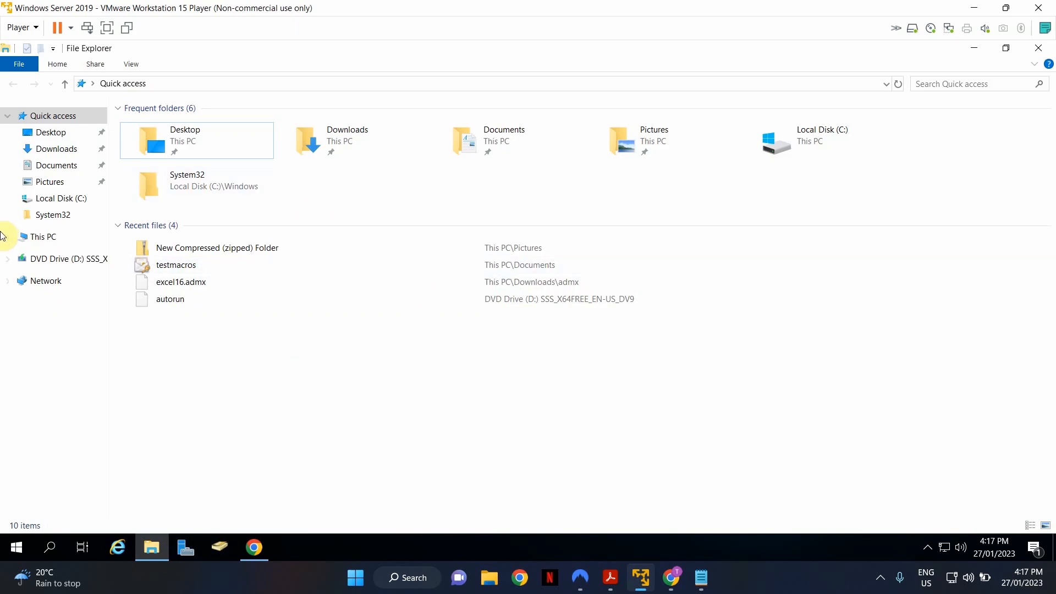
left_click(43, 237)
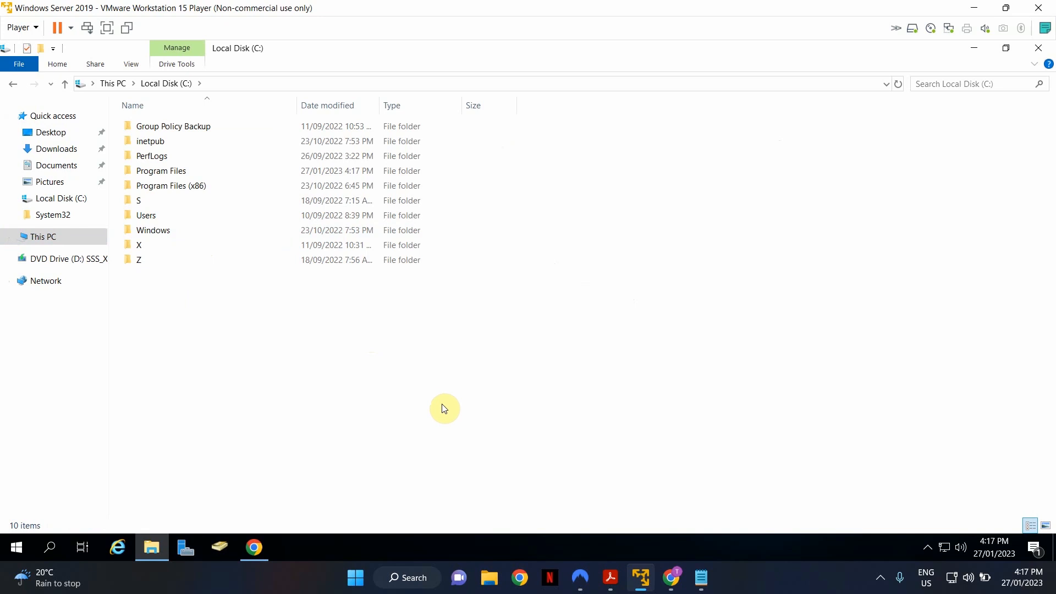
mouse_move(230, 344)
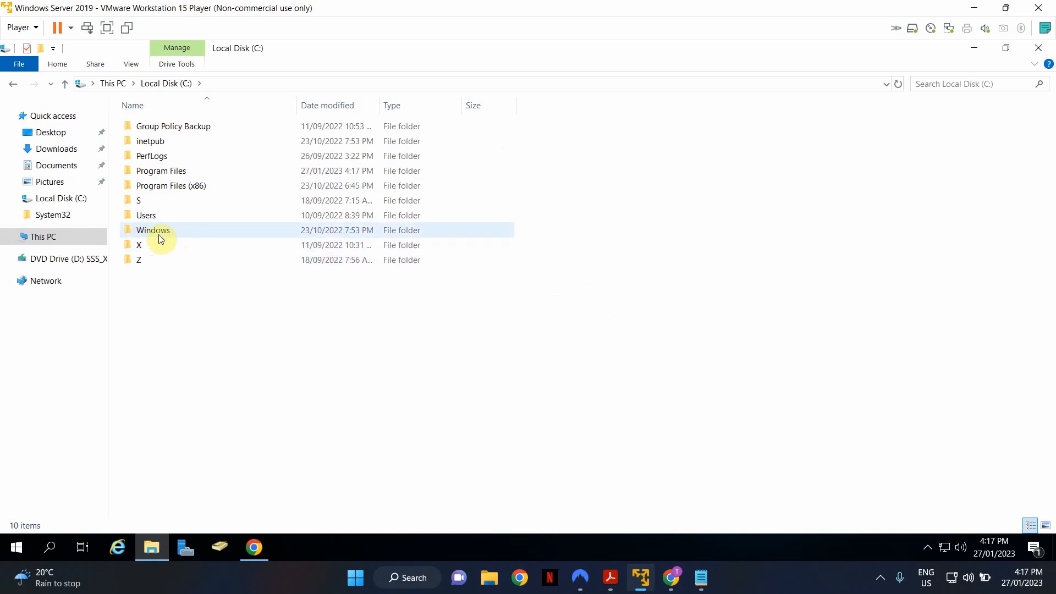
double_click(153, 230)
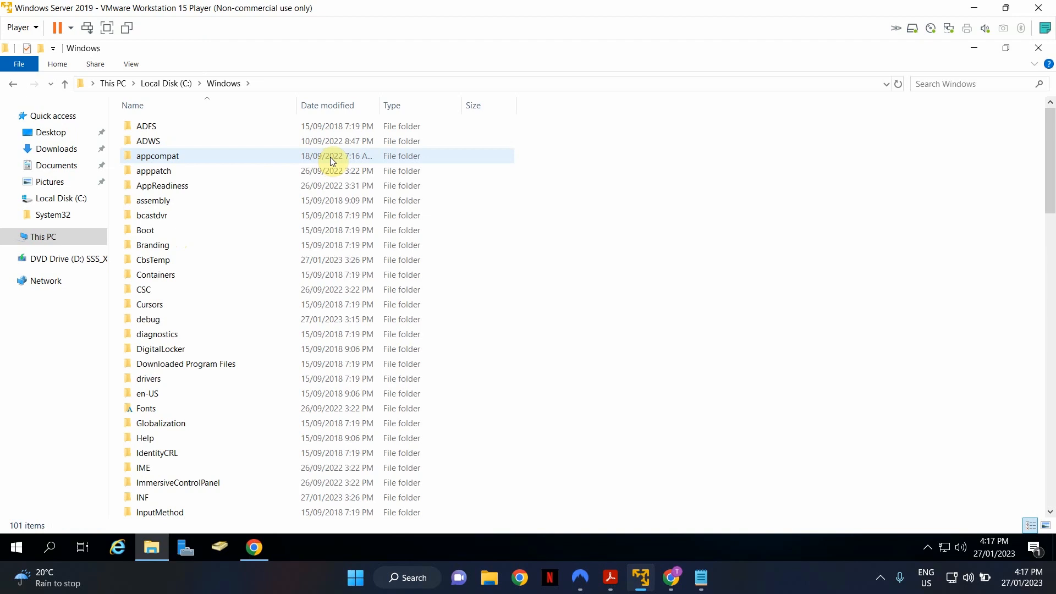
scroll("down", 3)
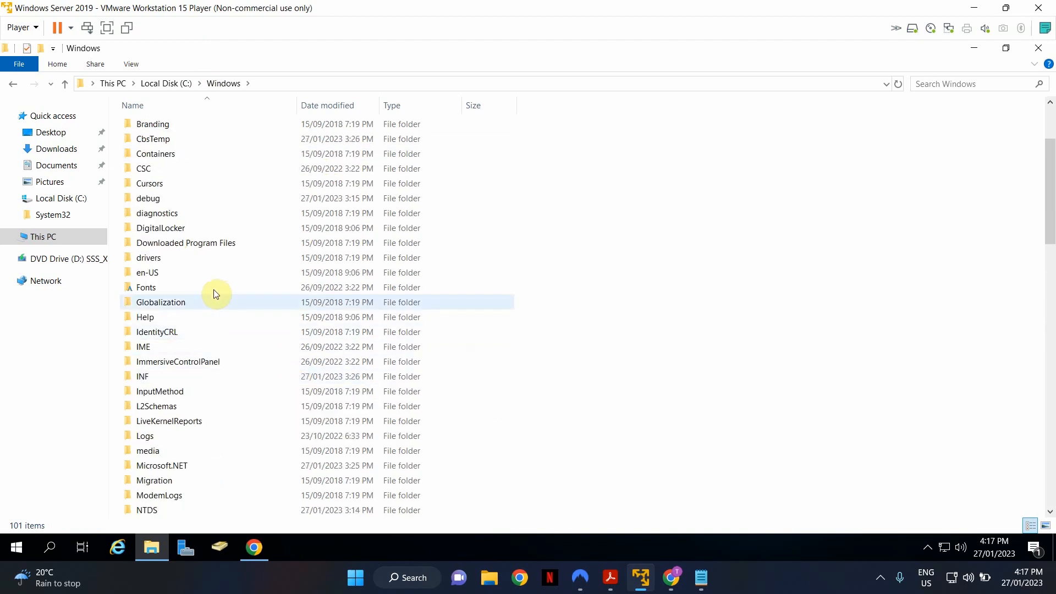
scroll("down", 3)
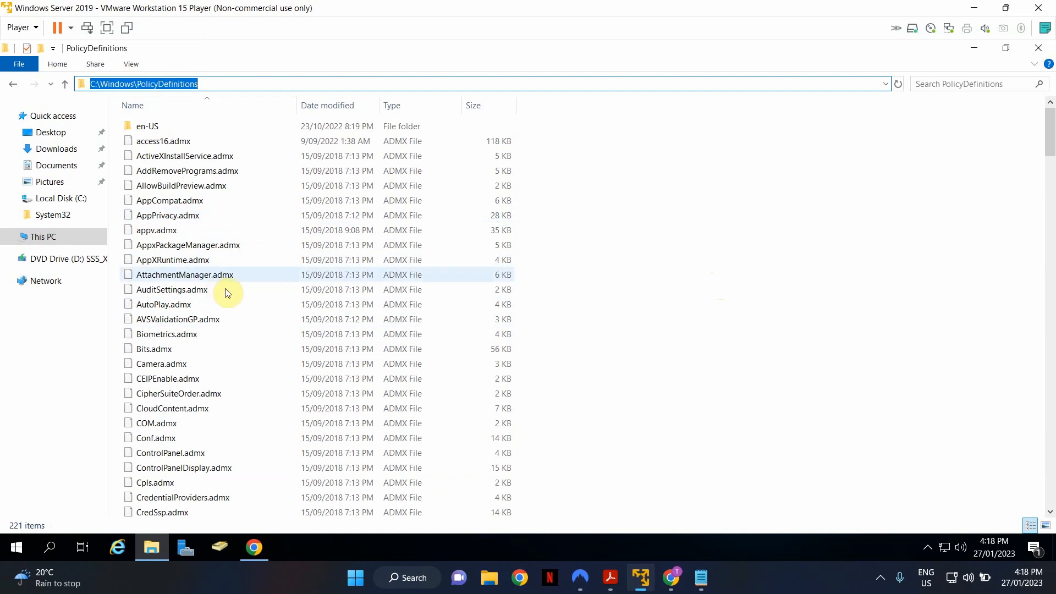
scroll("down", 3)
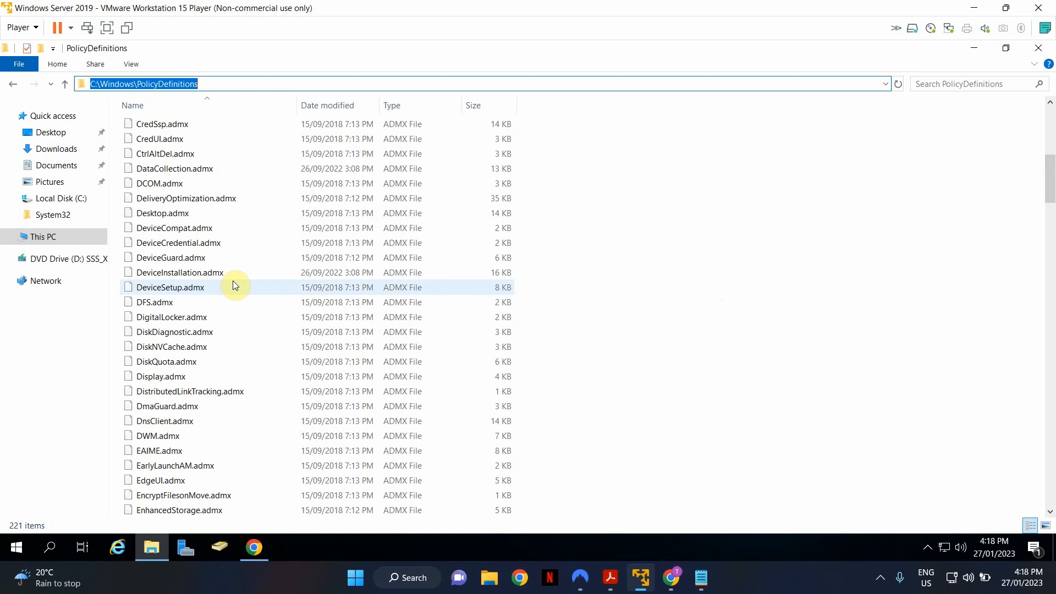
scroll("down", 3)
type("g")
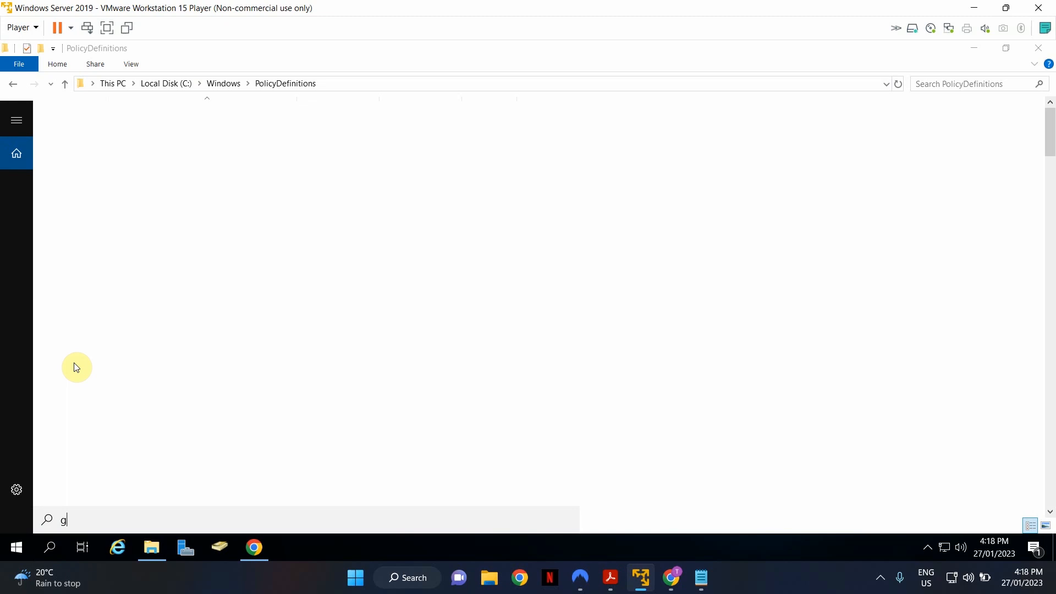
Edit the Block Macro unless signed GPO and expand Computer and User Administrative Templates.
type("roup")
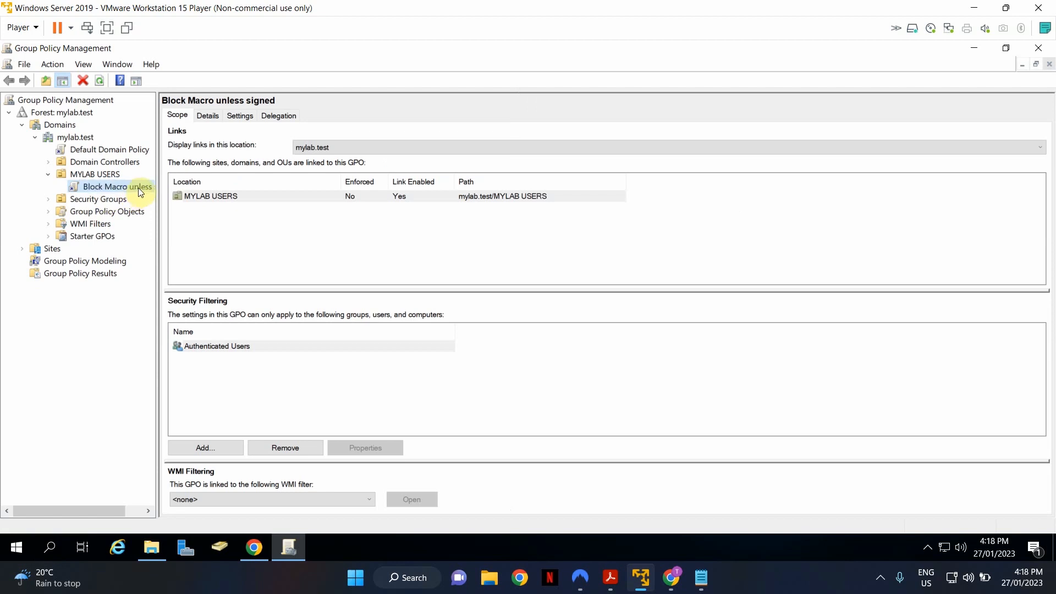
mouse_move(118, 190)
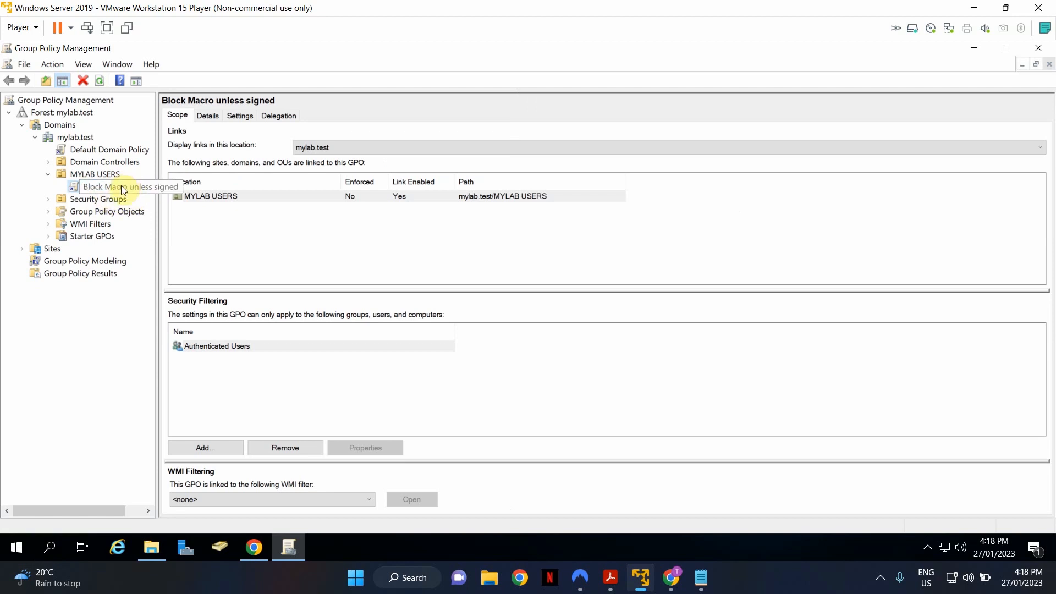
left_click(104, 187)
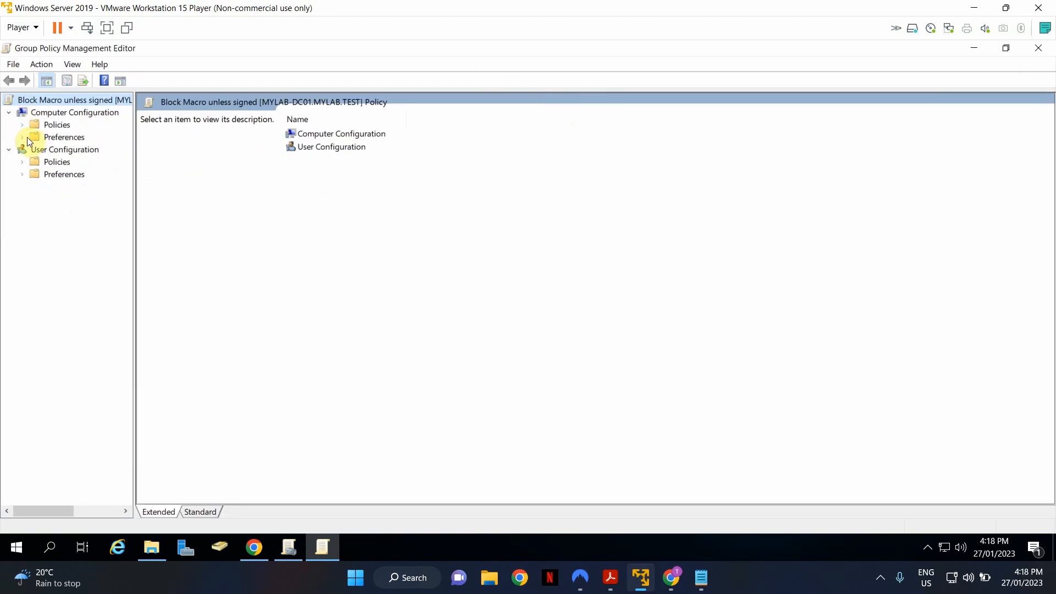
left_click(22, 137)
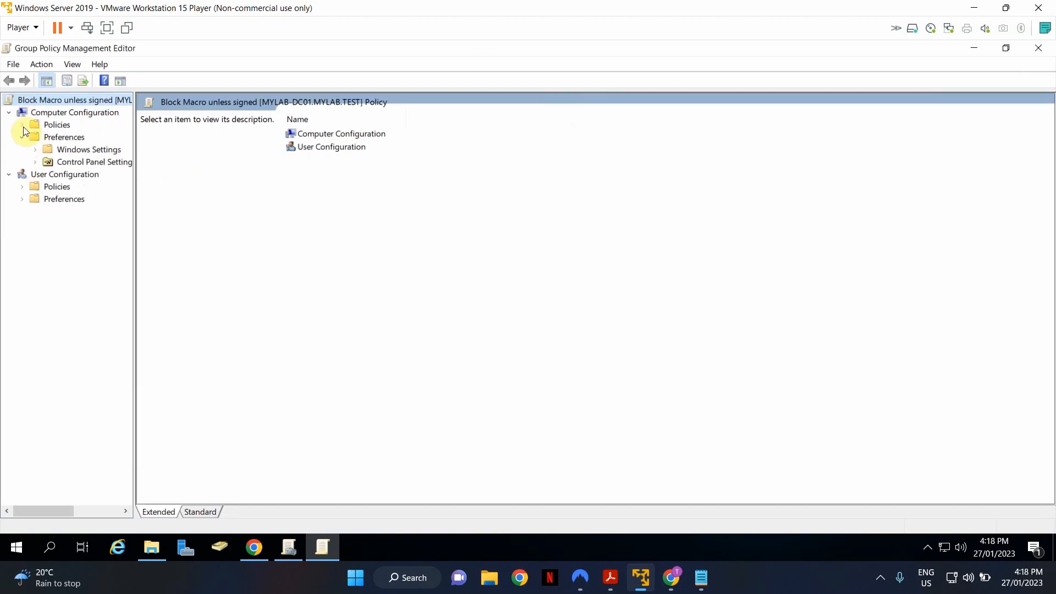
left_click(34, 124)
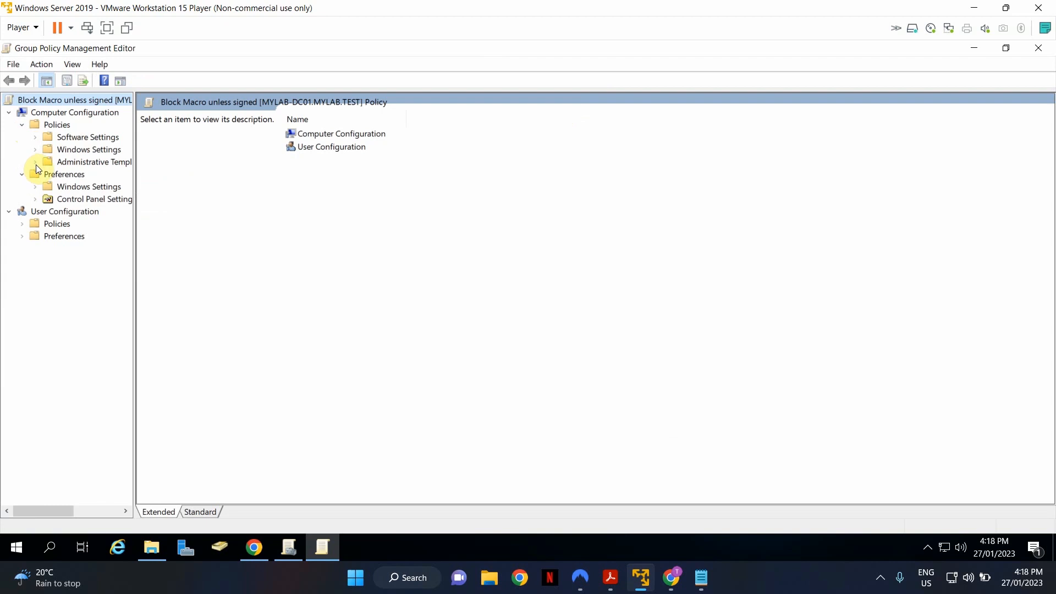
left_click(36, 162)
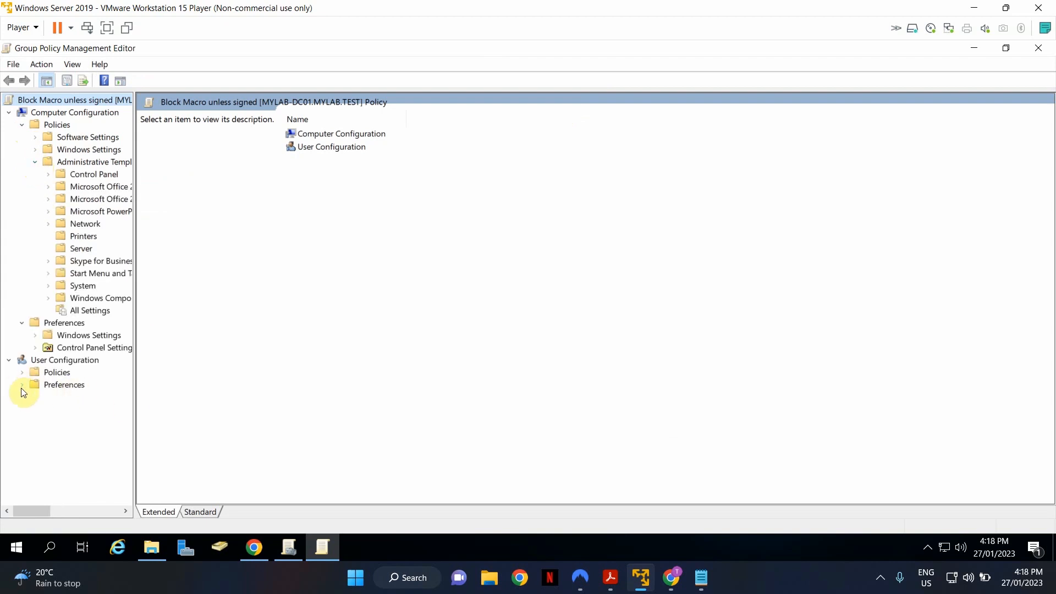
left_click(21, 372)
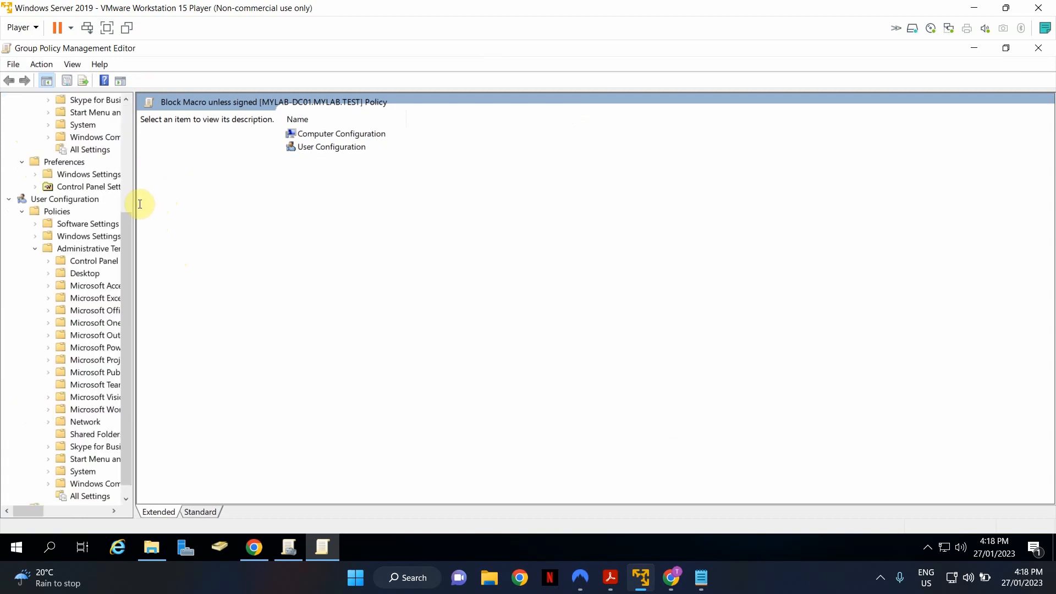
mouse_move(138, 203)
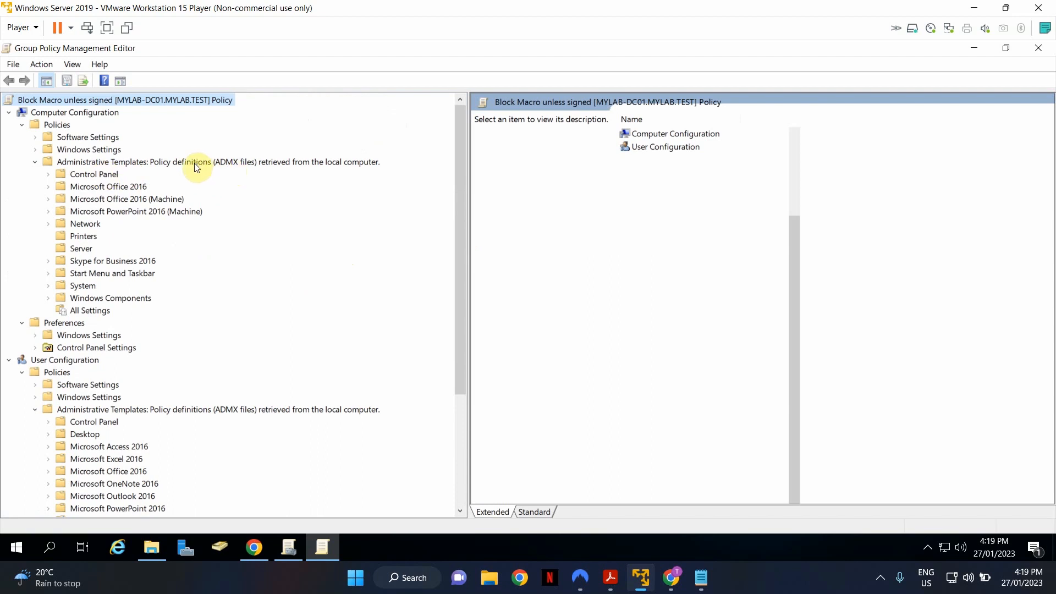
Compare the Office 2016 folders under Computer and User Administrative Templates.
left_click(218, 161)
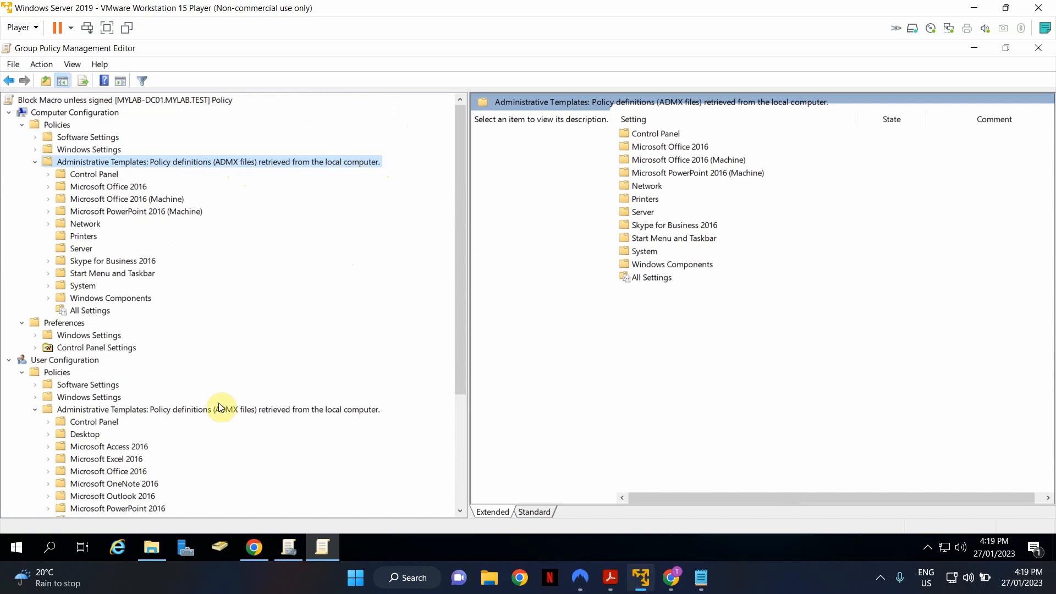
mouse_move(259, 414)
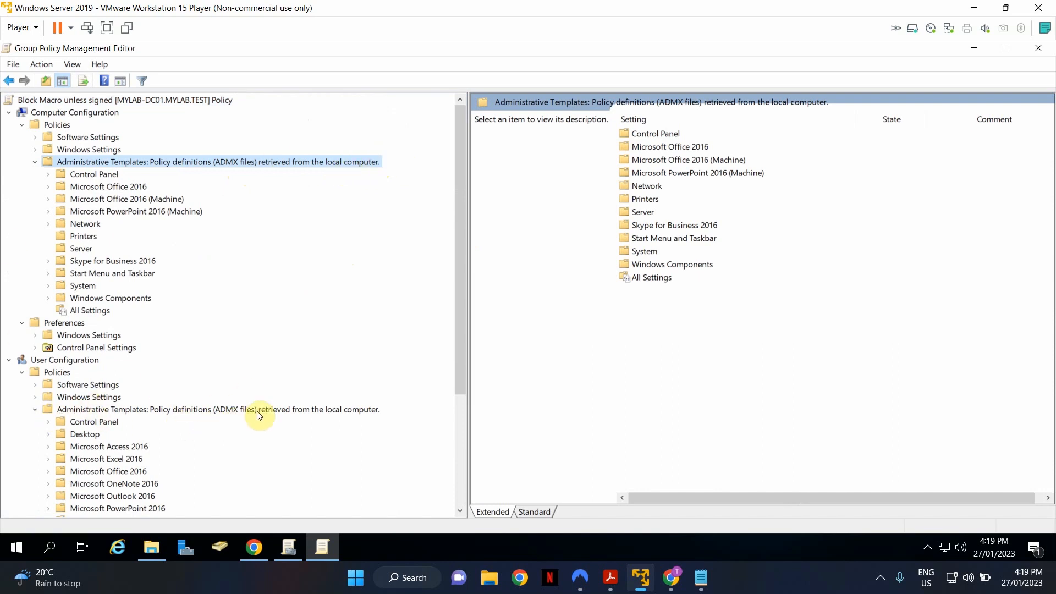
left_click(219, 408)
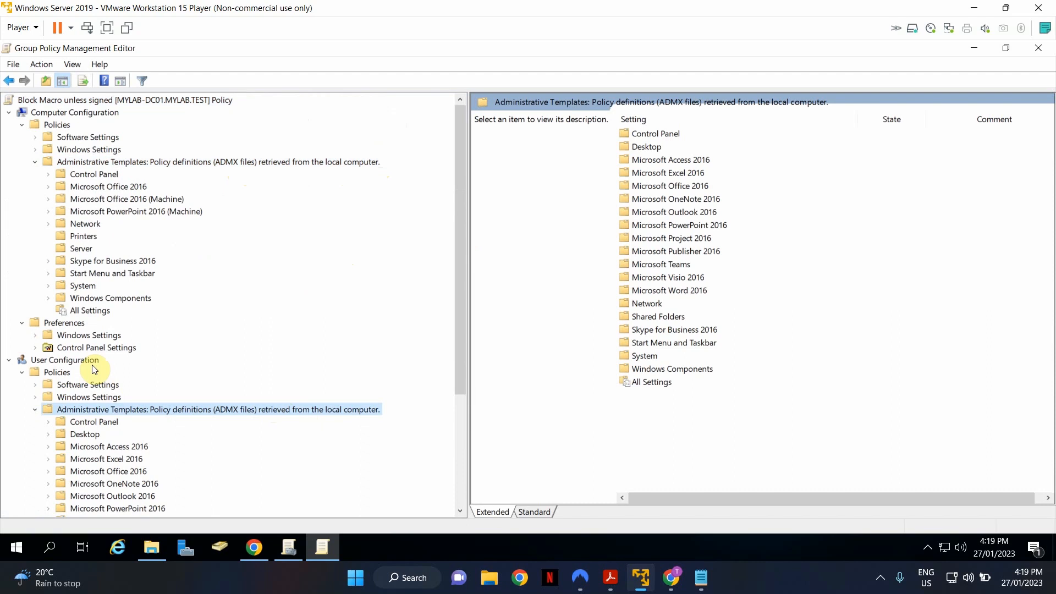
scroll("down", 3)
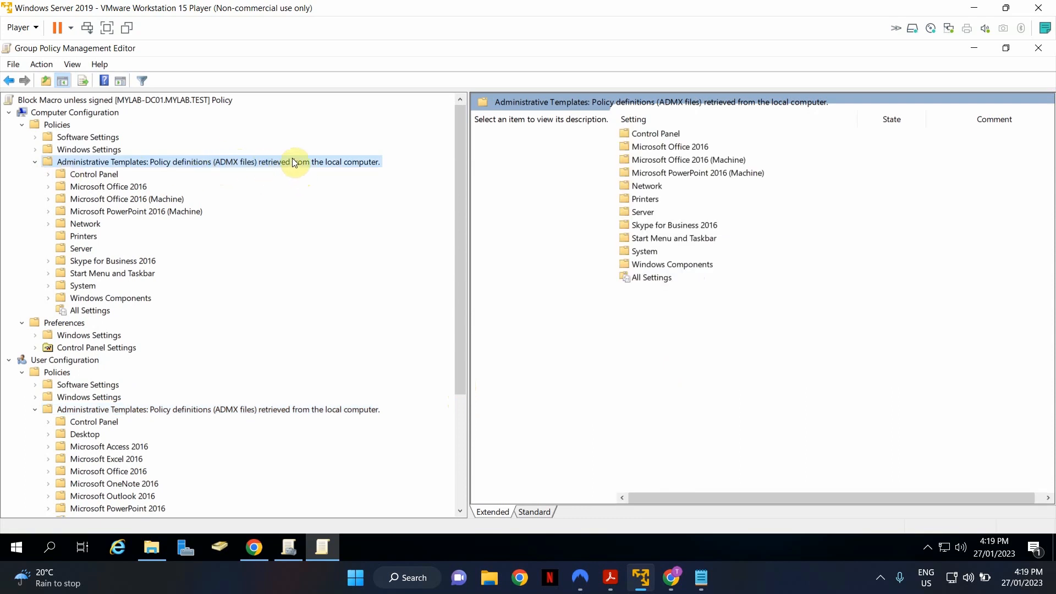
left_click(218, 409)
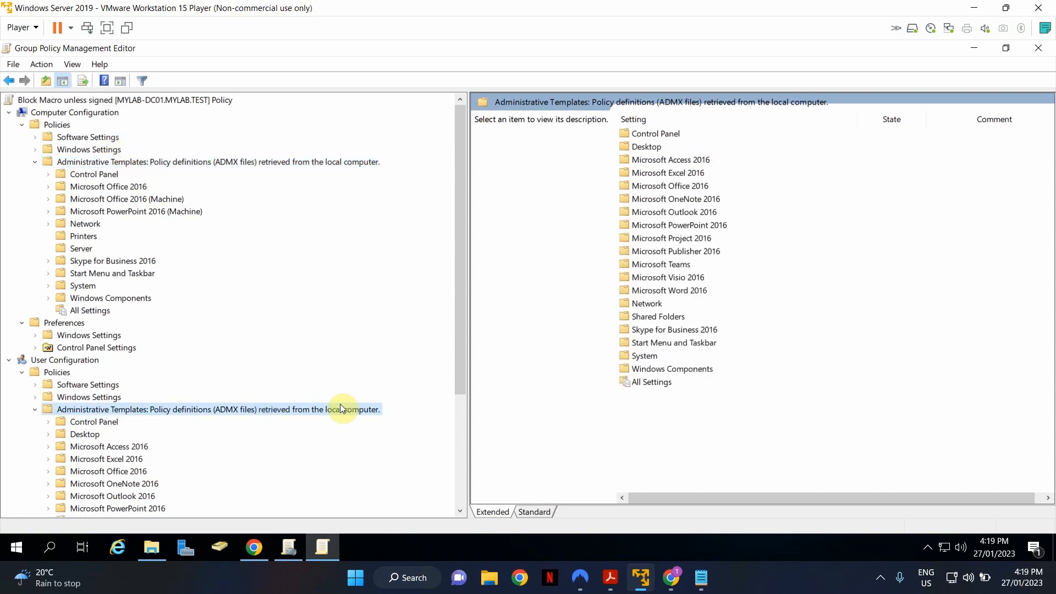
left_click(218, 161)
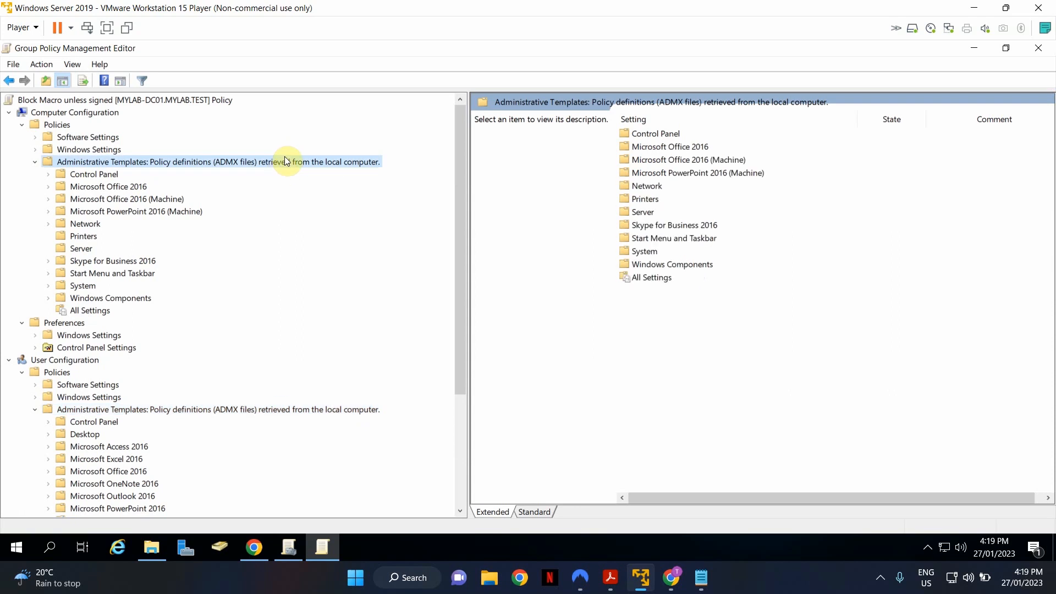
mouse_move(344, 166)
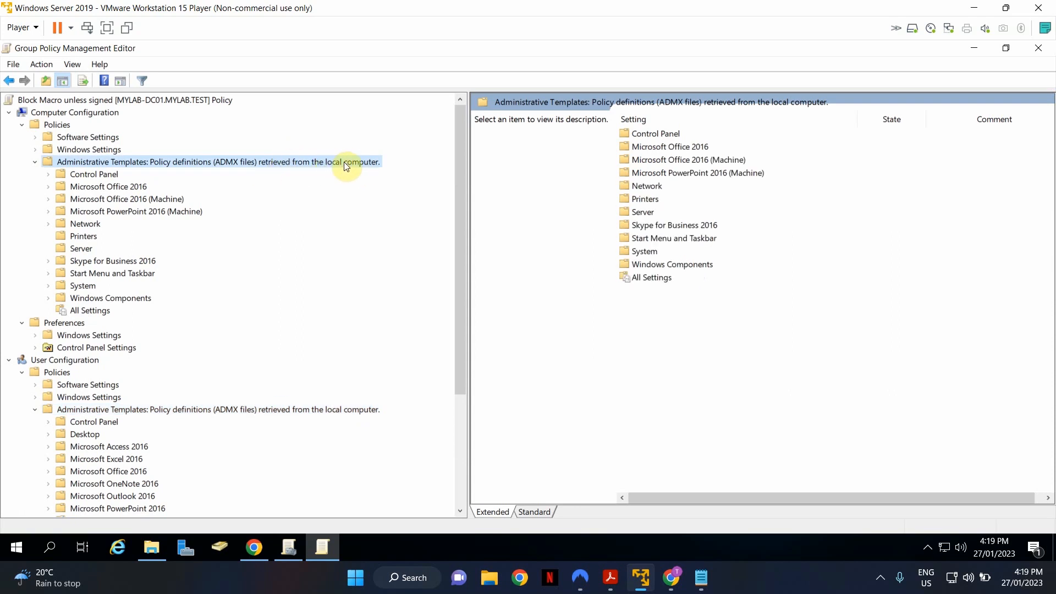
mouse_move(330, 169)
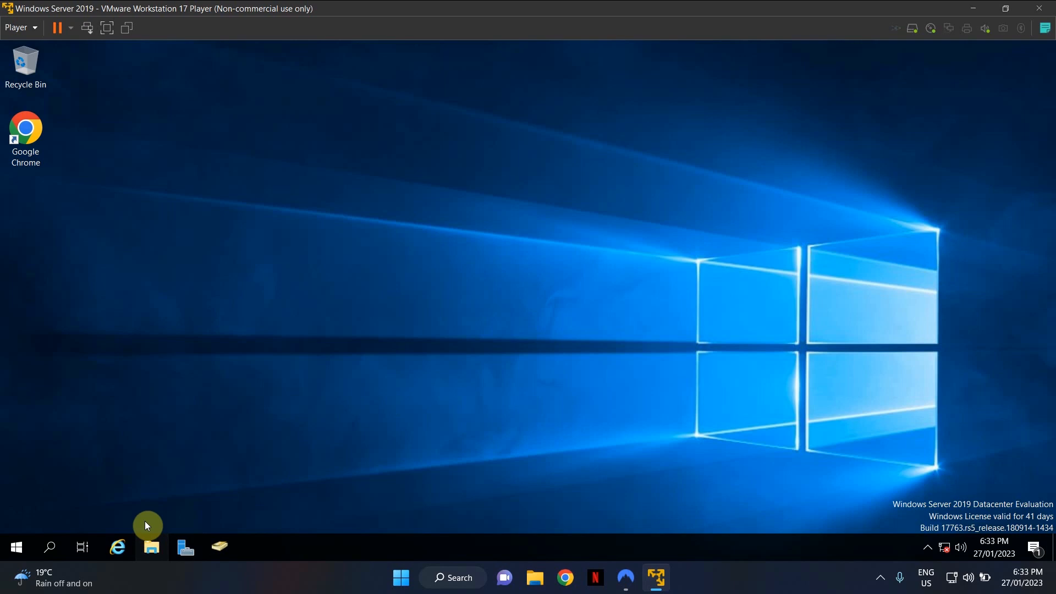
Navigate File Explorer to C:\Windows\SYSVOL\sysvol\mylab.test\Policies.
left_click(151, 546)
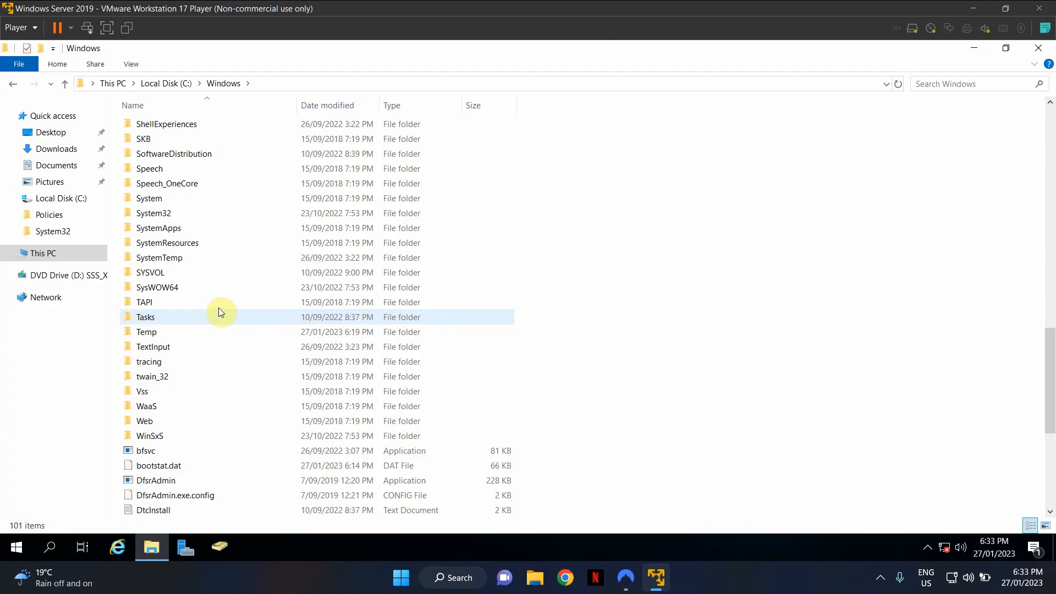
mouse_move(162, 272)
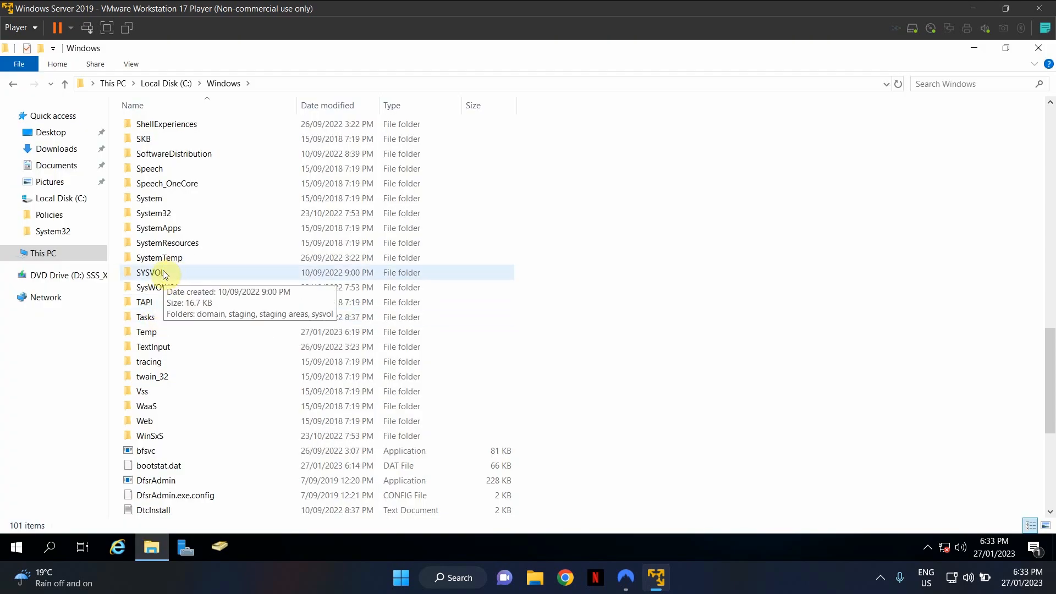
double_click(147, 272)
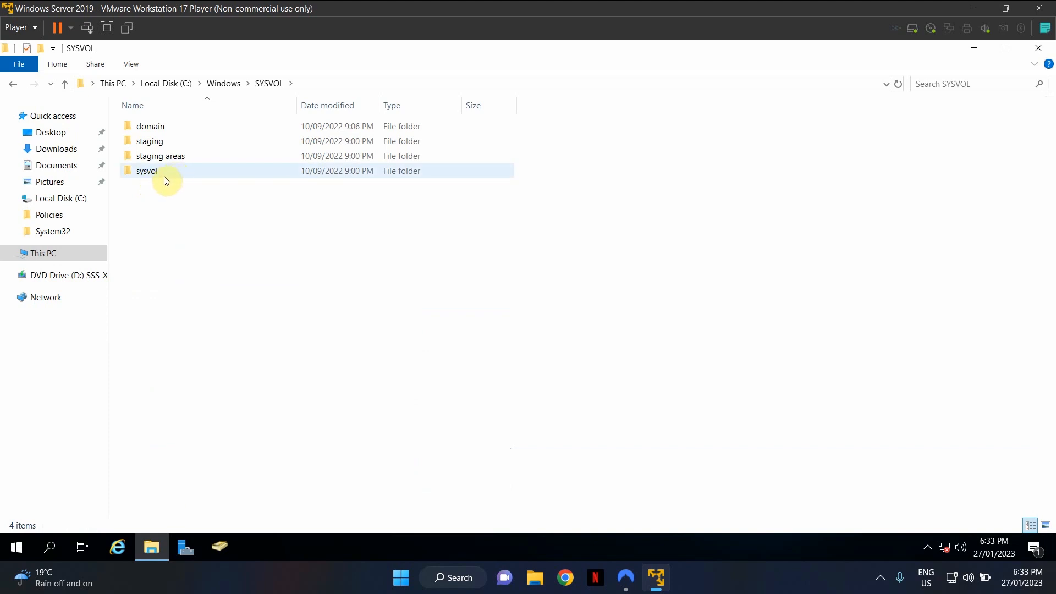
mouse_move(149, 177)
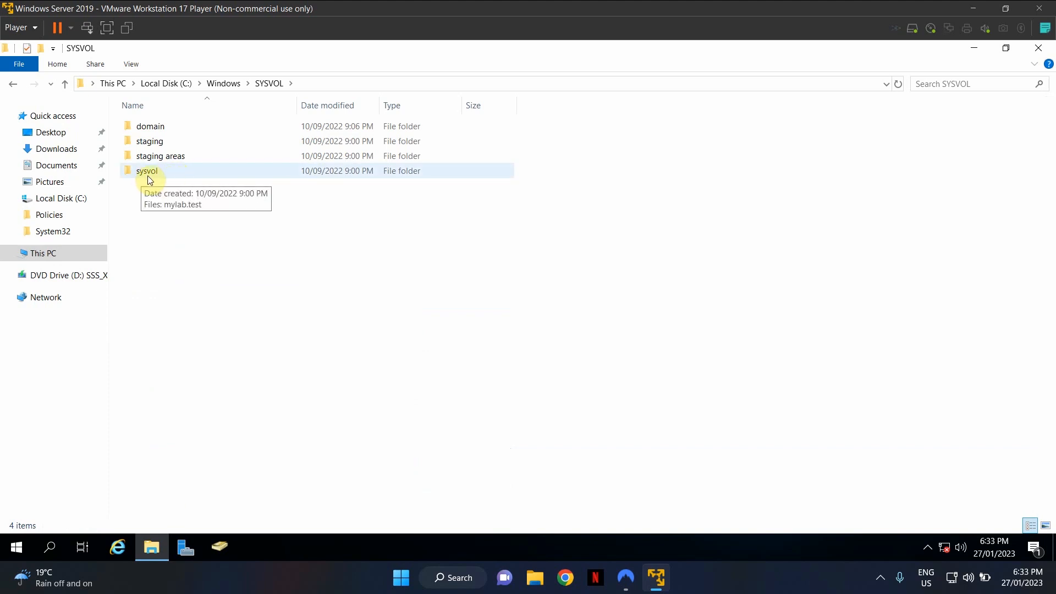
double_click(147, 171)
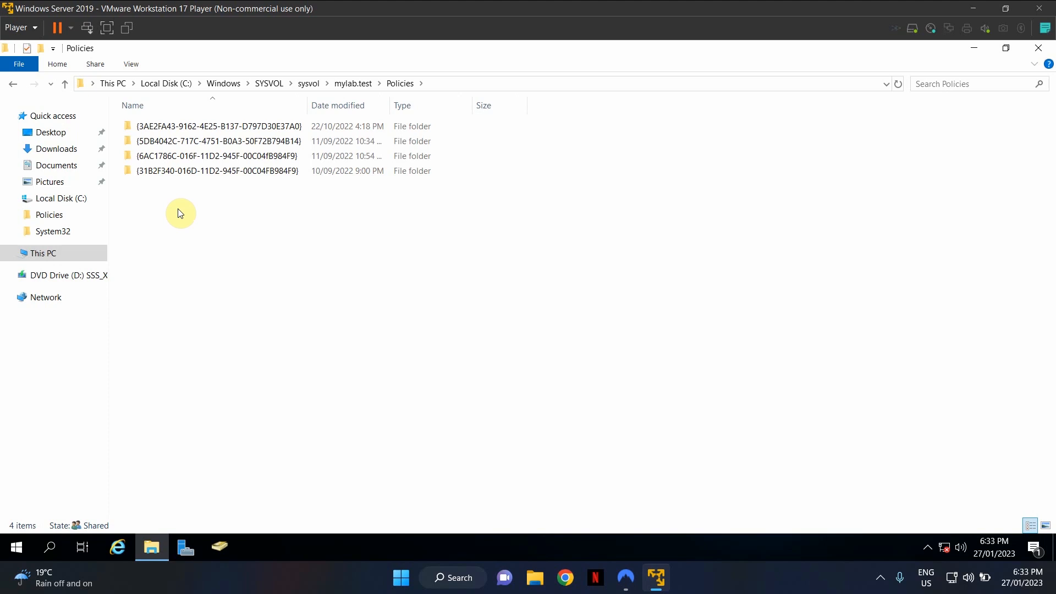
Create a new folder named PolicyDefinitions in the mylab.test Policies folder.
right_click(180, 214)
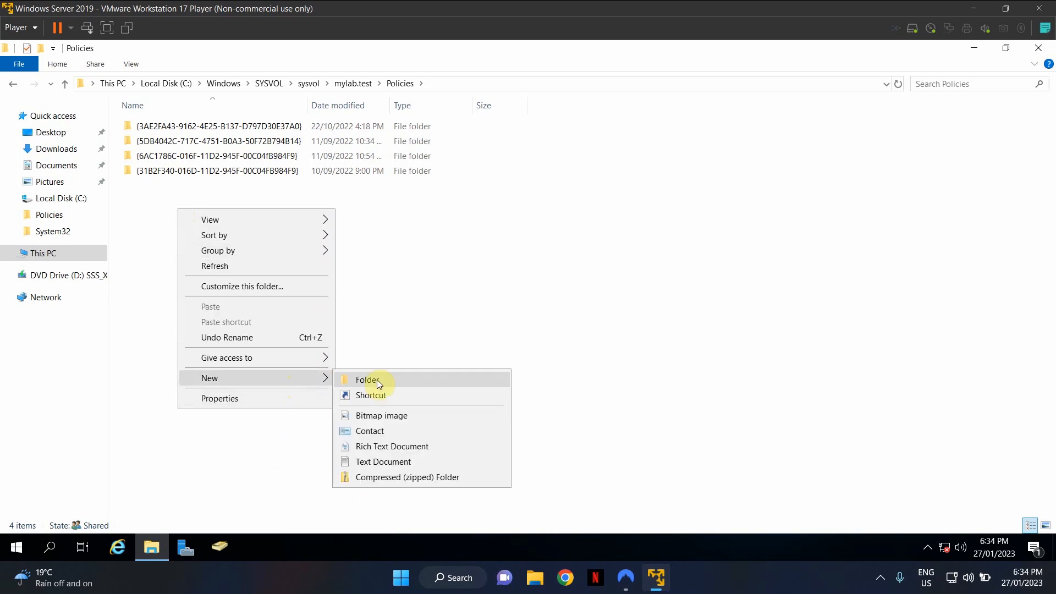
left_click(367, 379)
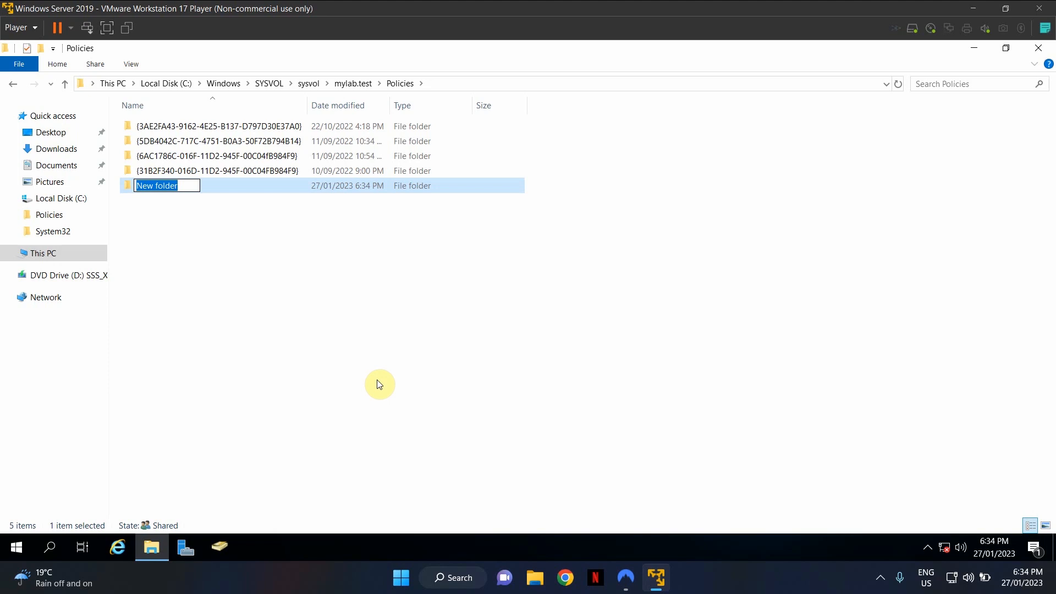
type("PolicyDefinitions")
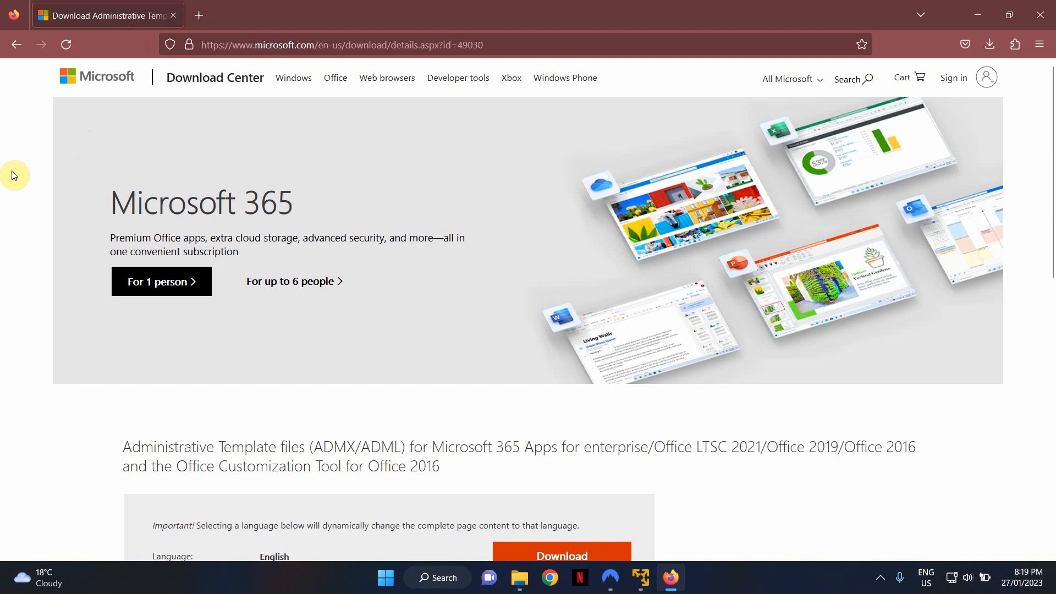
Download admintemplates_x64_5381-1000_en-us.exe from the Microsoft Download Center.
scroll("down", 3)
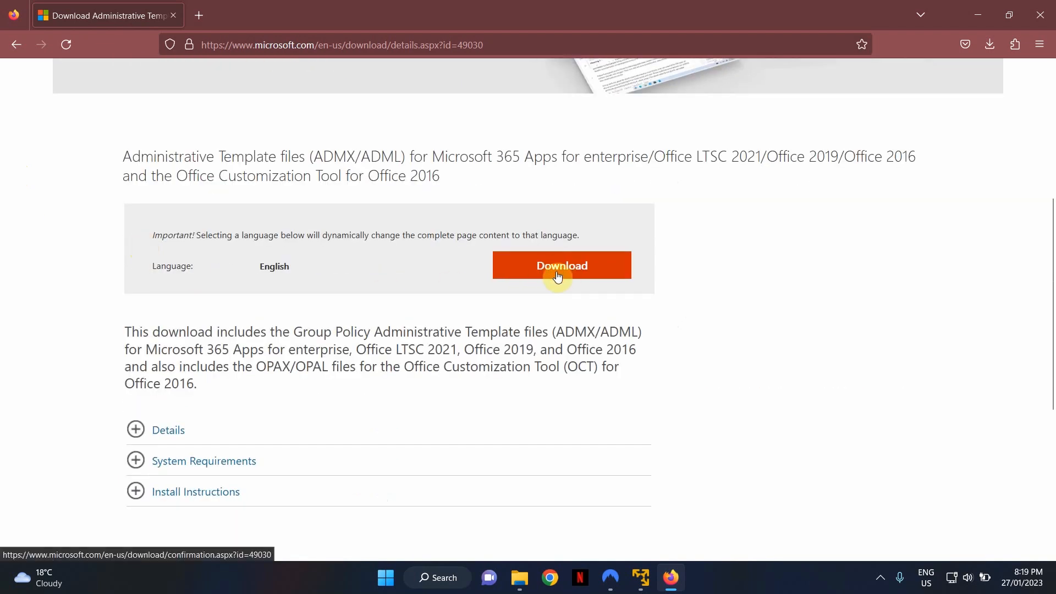
left_click(561, 265)
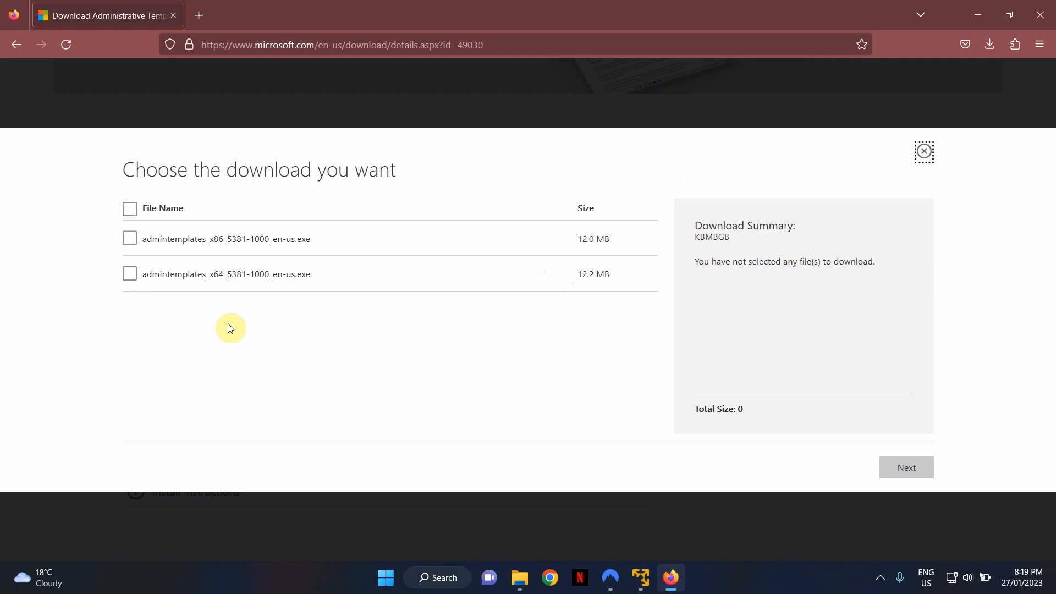
mouse_move(292, 357)
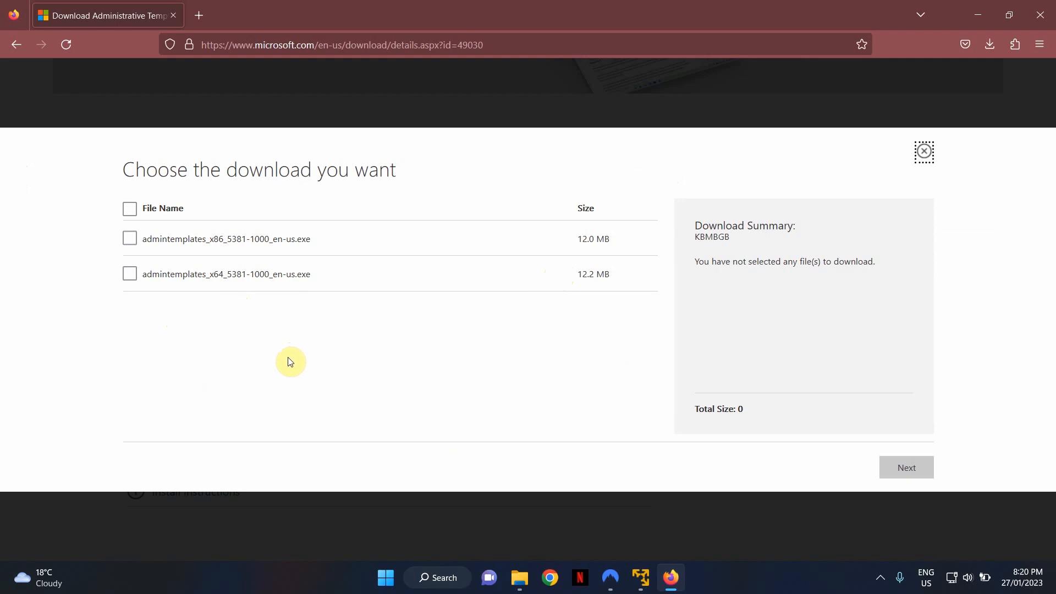
mouse_move(164, 306)
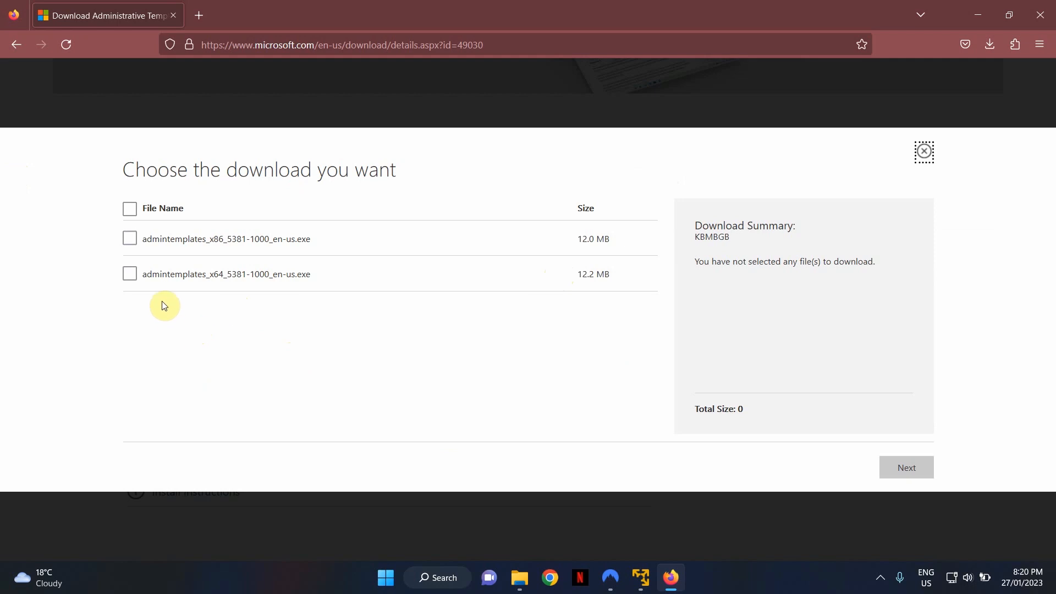
left_click(129, 274)
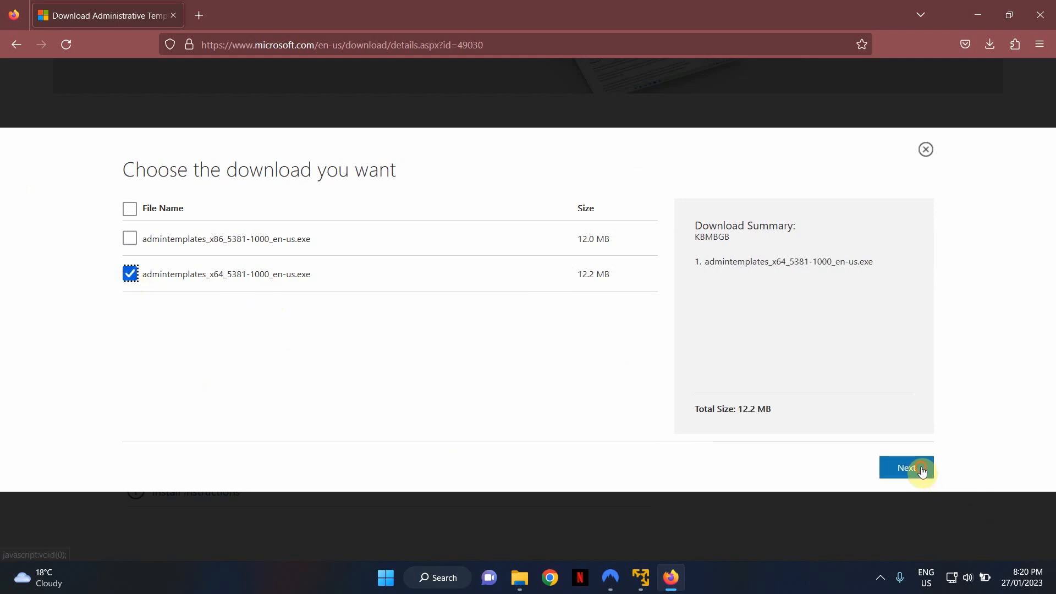
left_click(906, 467)
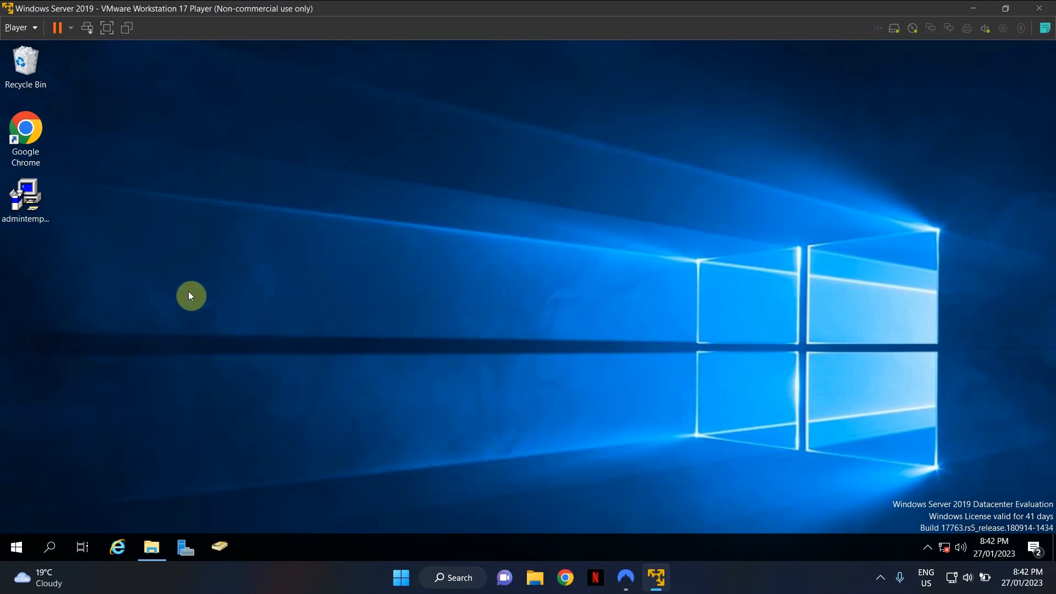
mouse_move(27, 199)
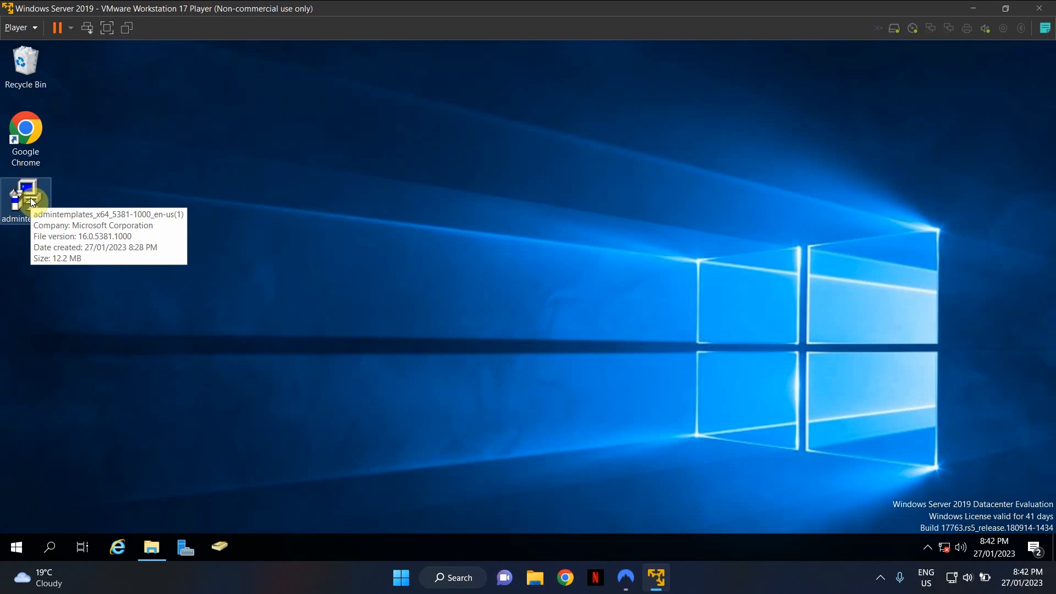
Run the templates installer, accept the license, and extract the files to the Desktop.
double_click(26, 194)
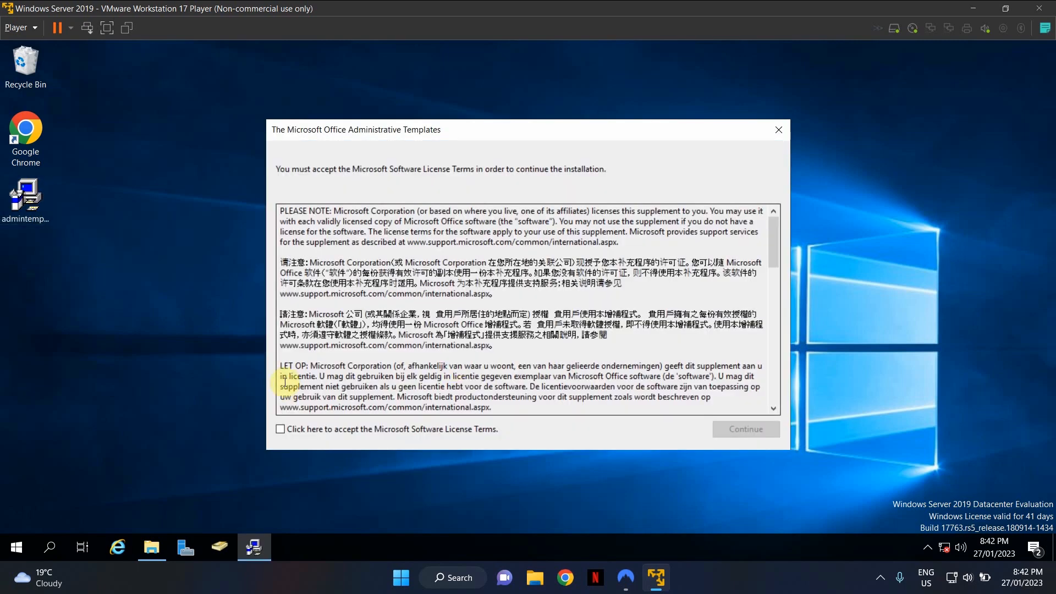
left_click(280, 429)
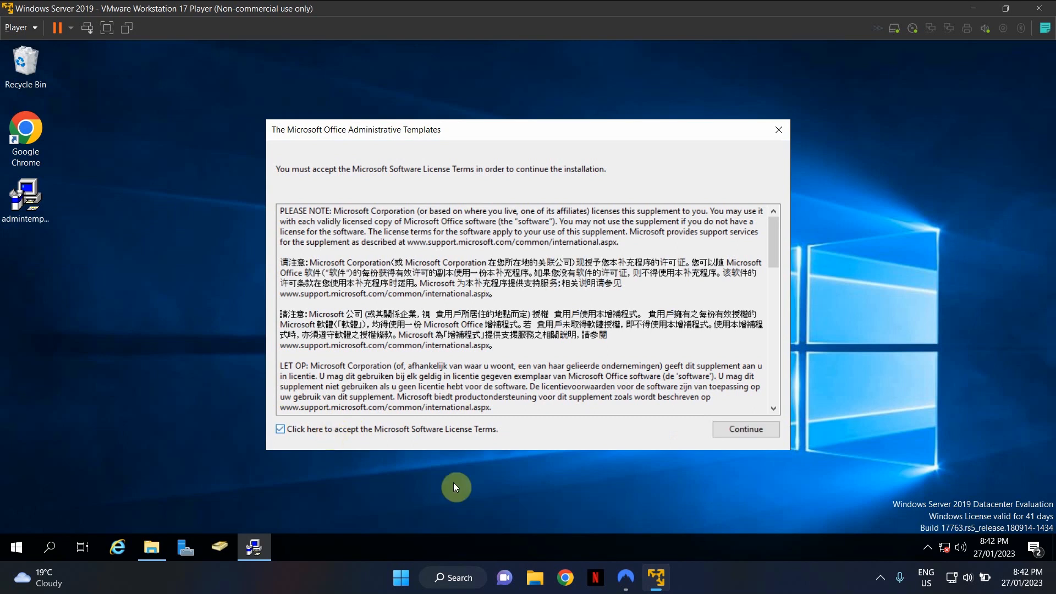
left_click(744, 429)
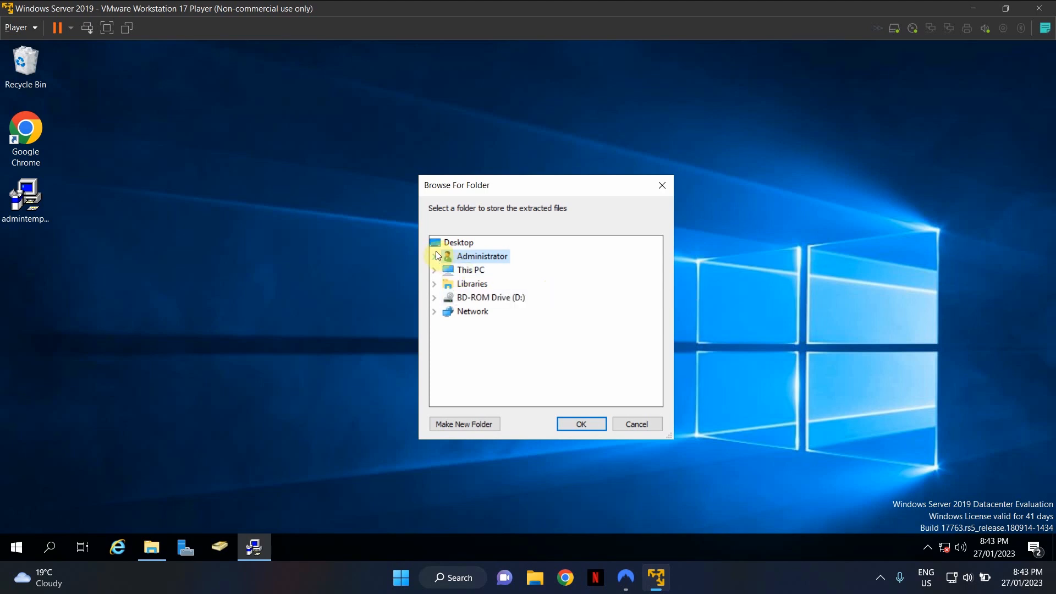
left_click(434, 256)
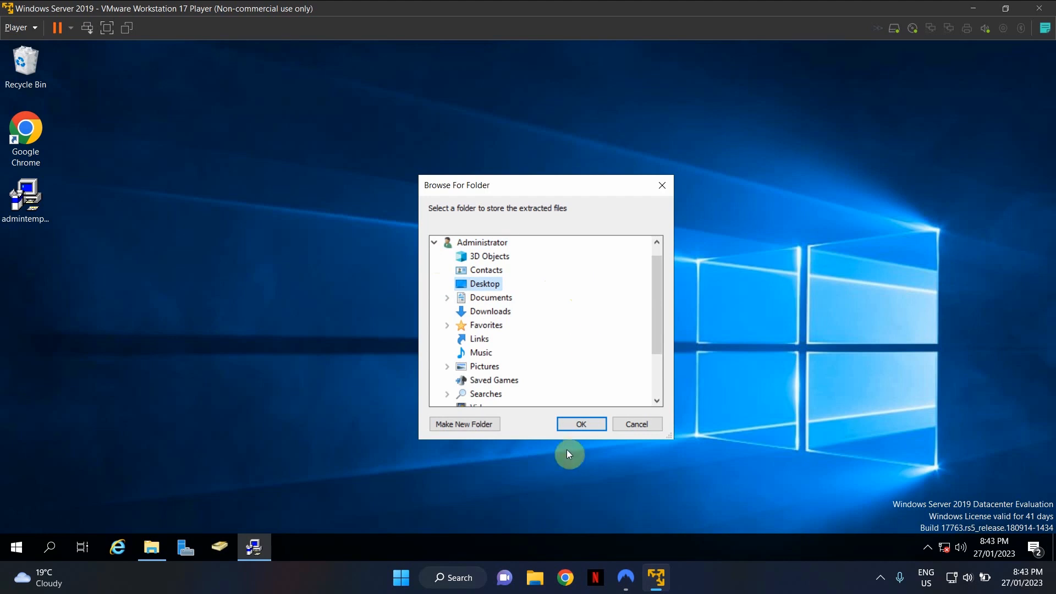
left_click(581, 423)
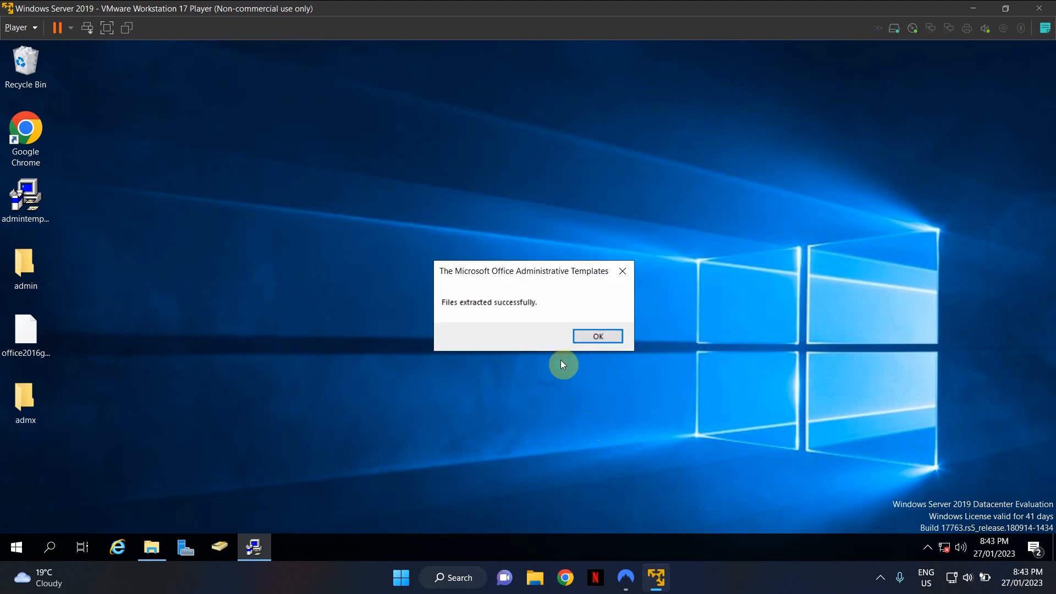
left_click(597, 336)
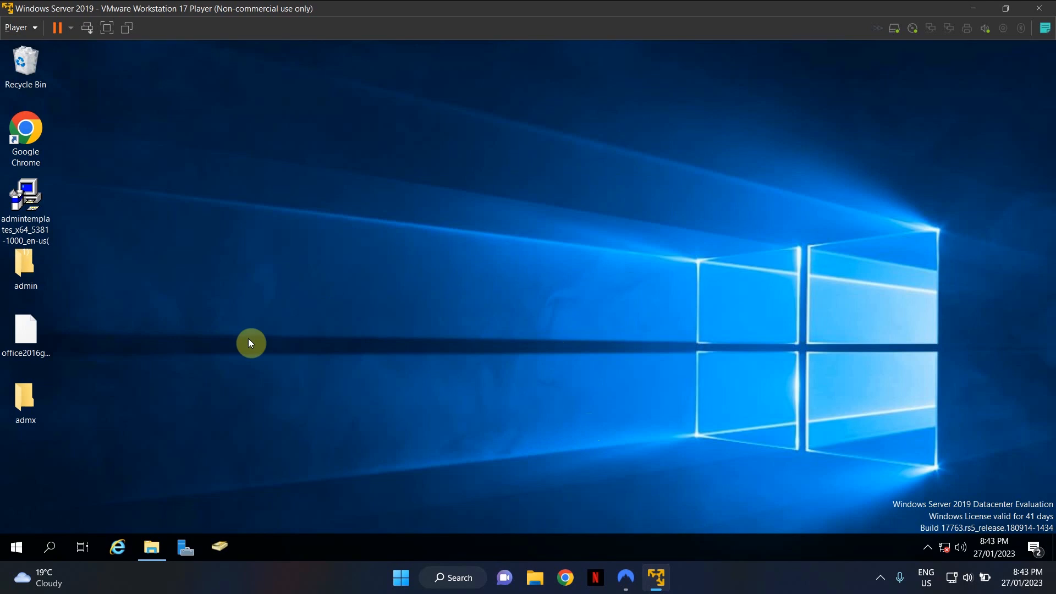
left_click(25, 401)
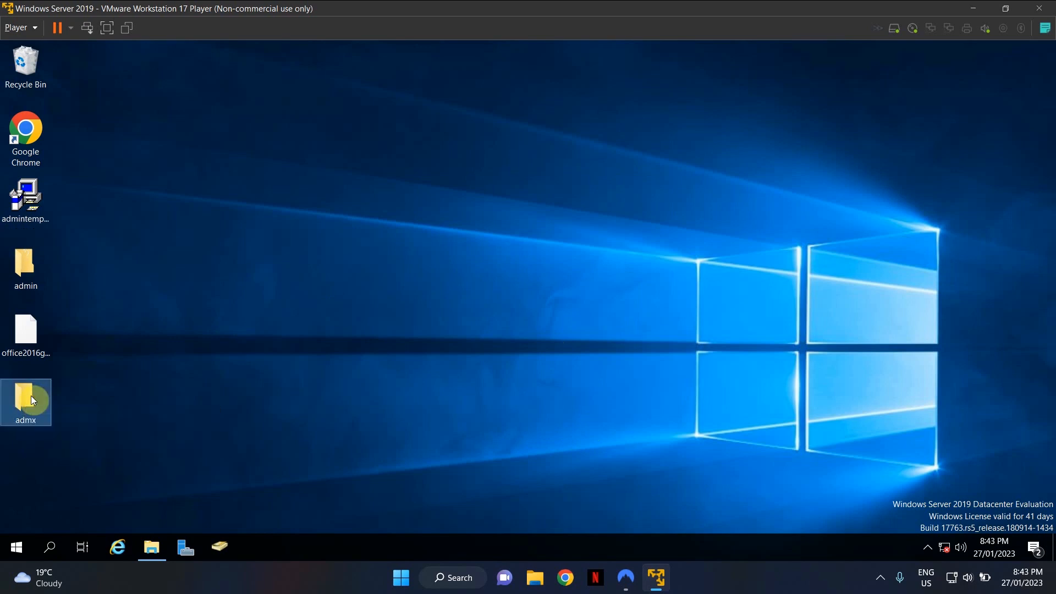
Put the twelve Office .admx files into SYSVOL mylab.test Policies\PolicyDefinitions, then minimize Explorer.
double_click(25, 401)
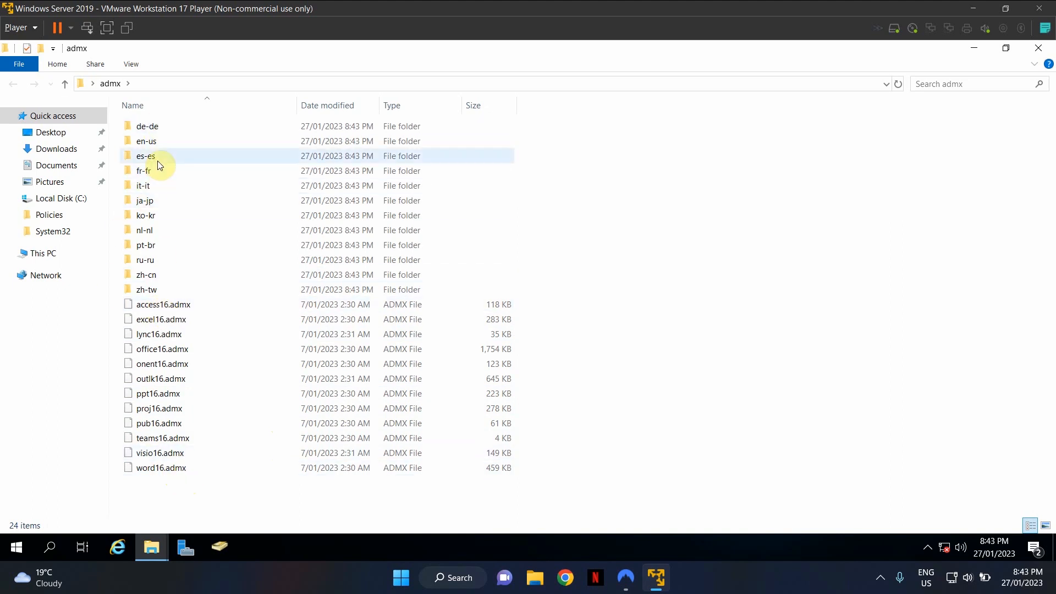
left_click(526, 485)
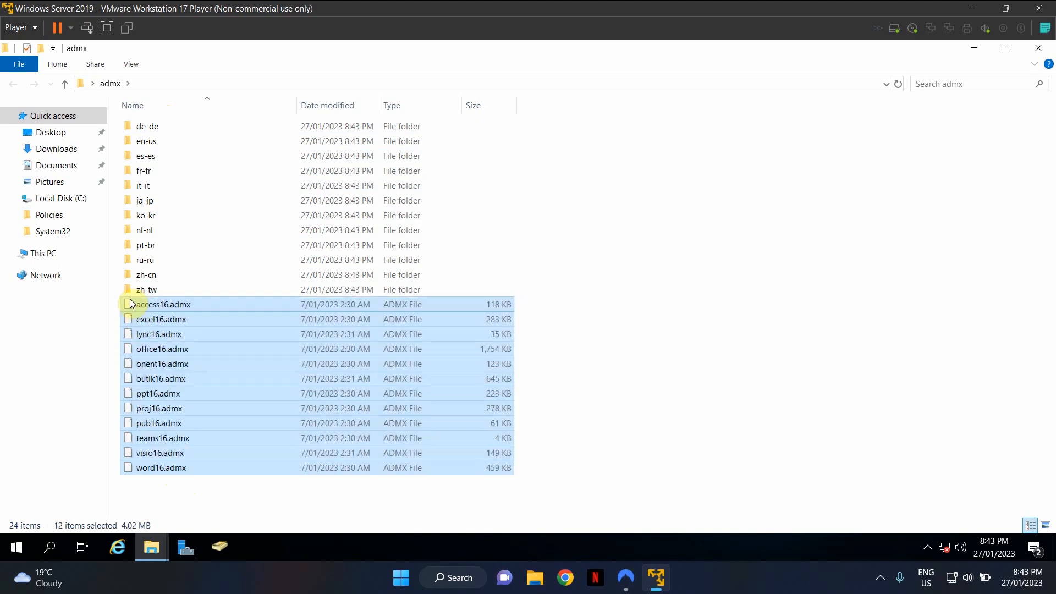
mouse_move(202, 311)
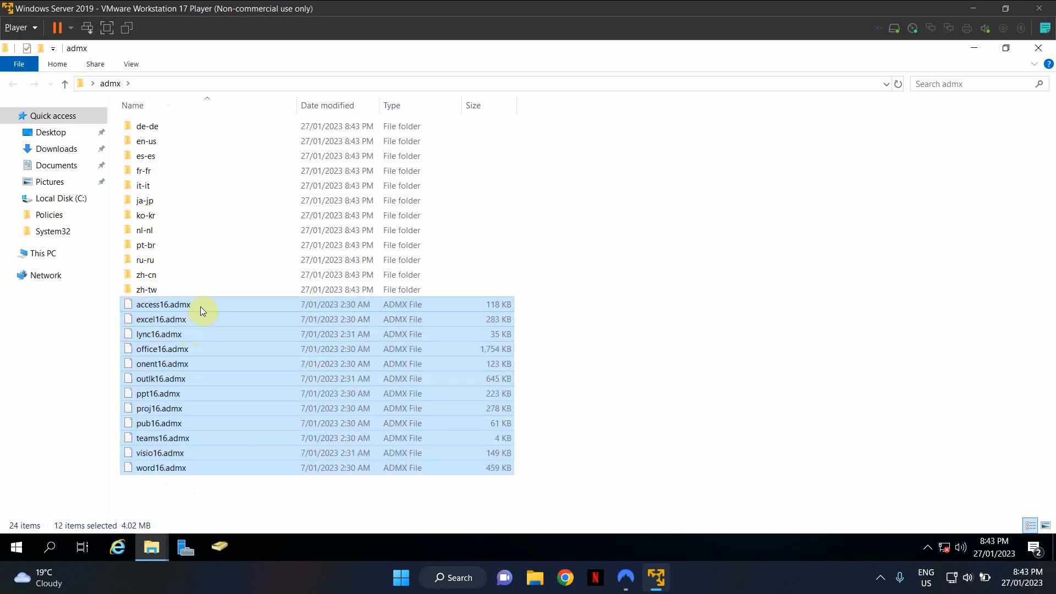
mouse_move(236, 394)
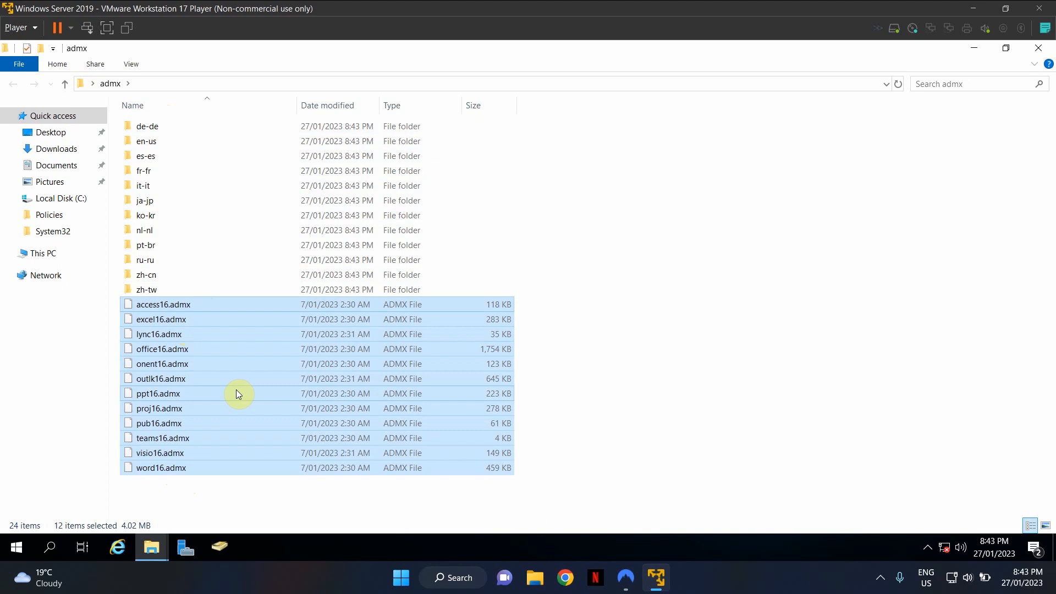
left_click(59, 198)
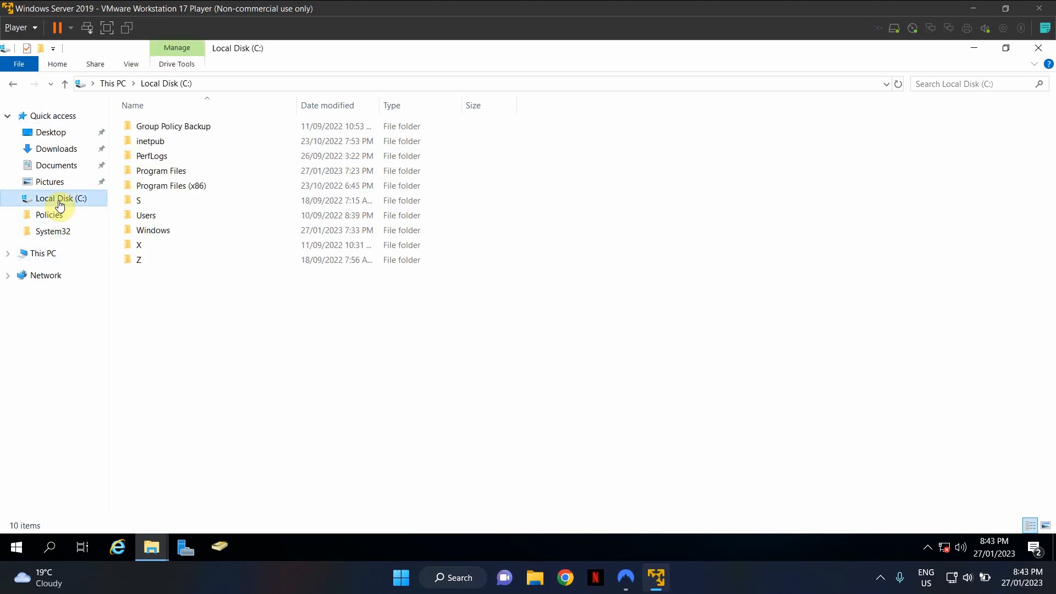
double_click(153, 230)
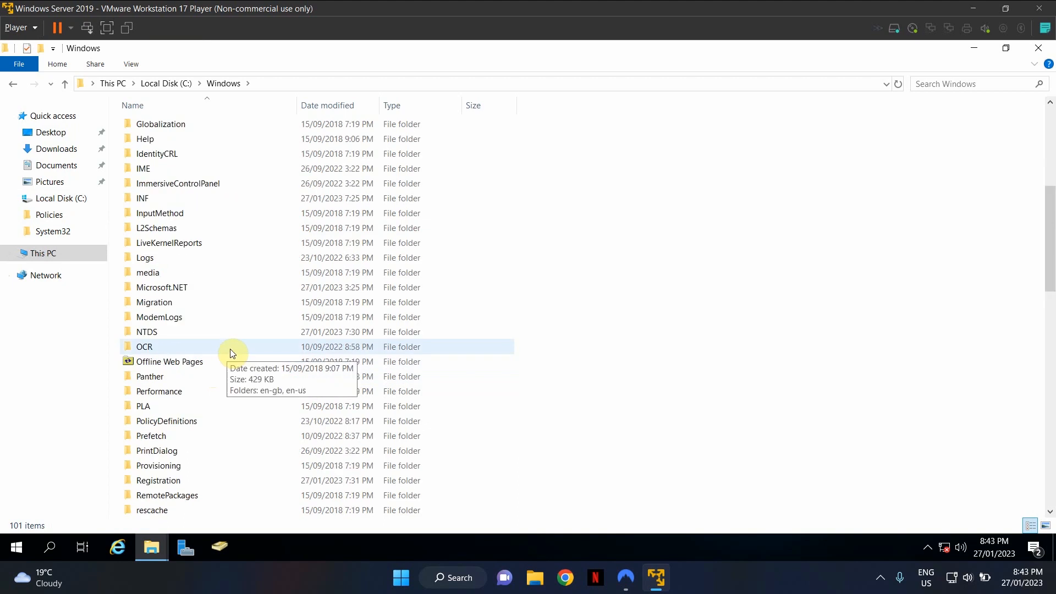
double_click(144, 346)
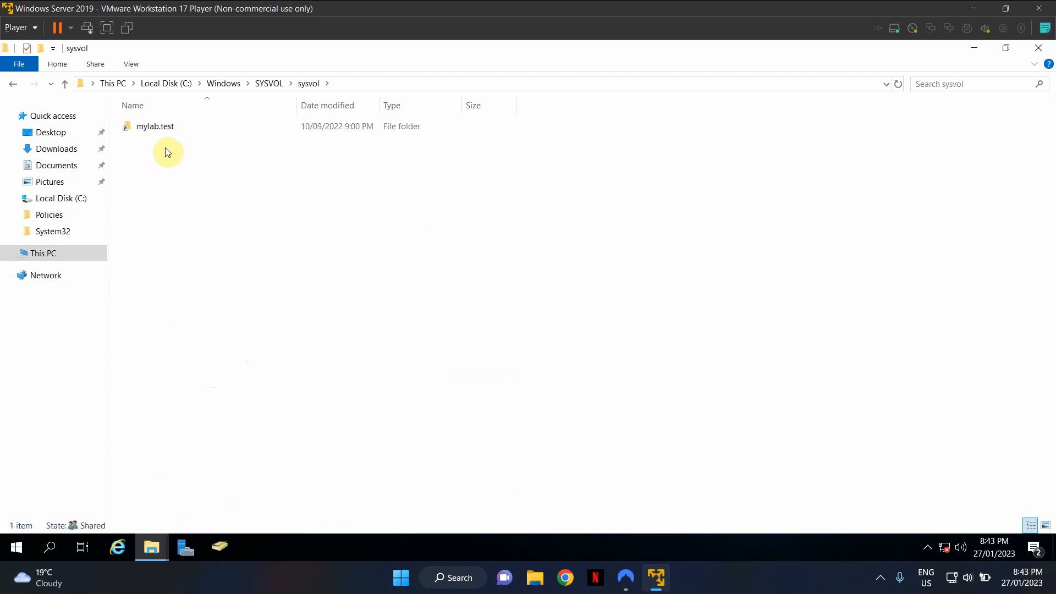
double_click(155, 126)
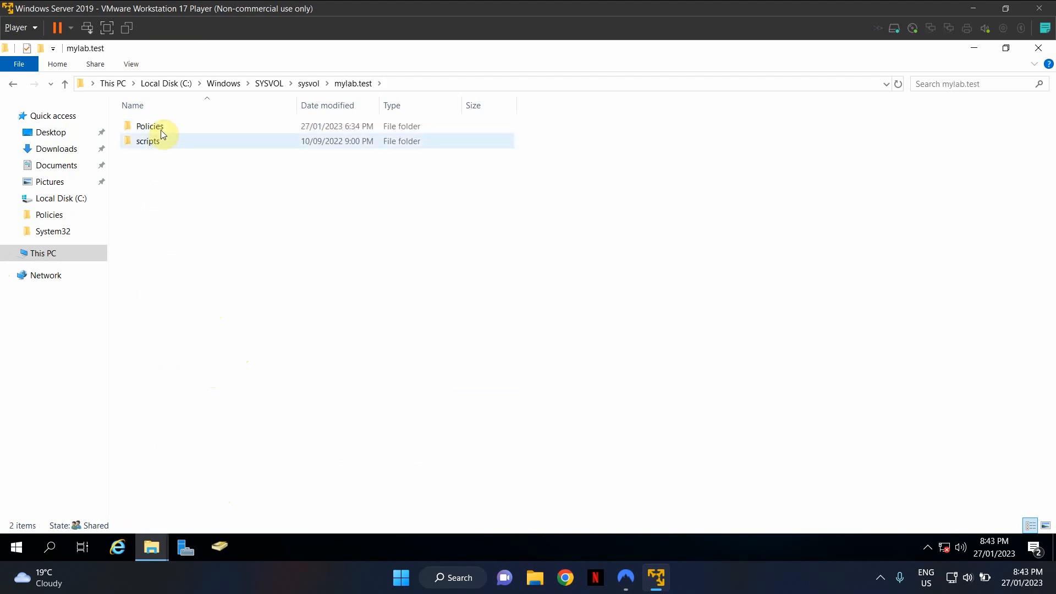
double_click(150, 126)
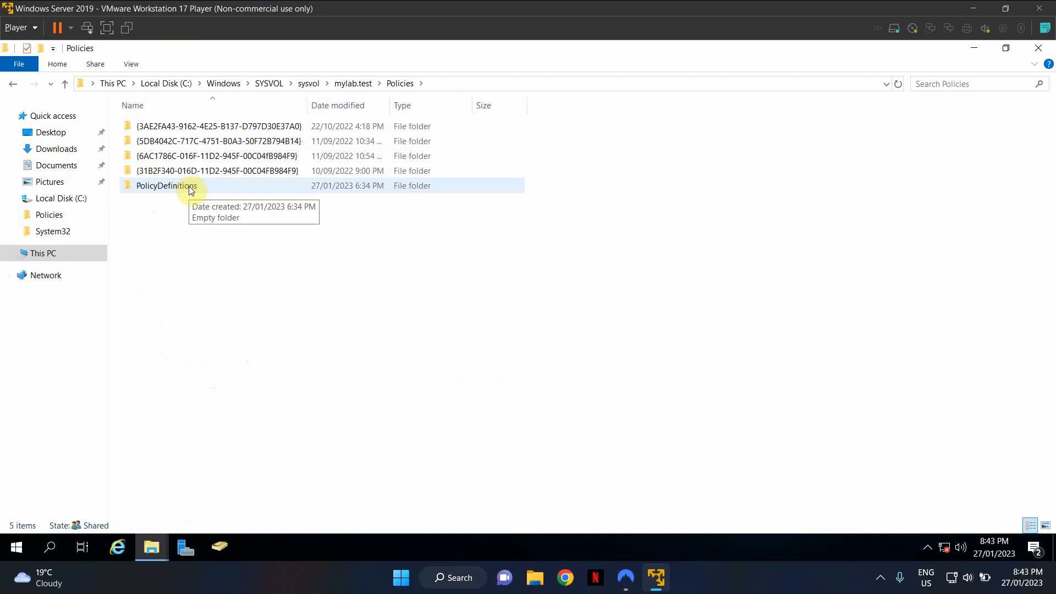
left_click(166, 185)
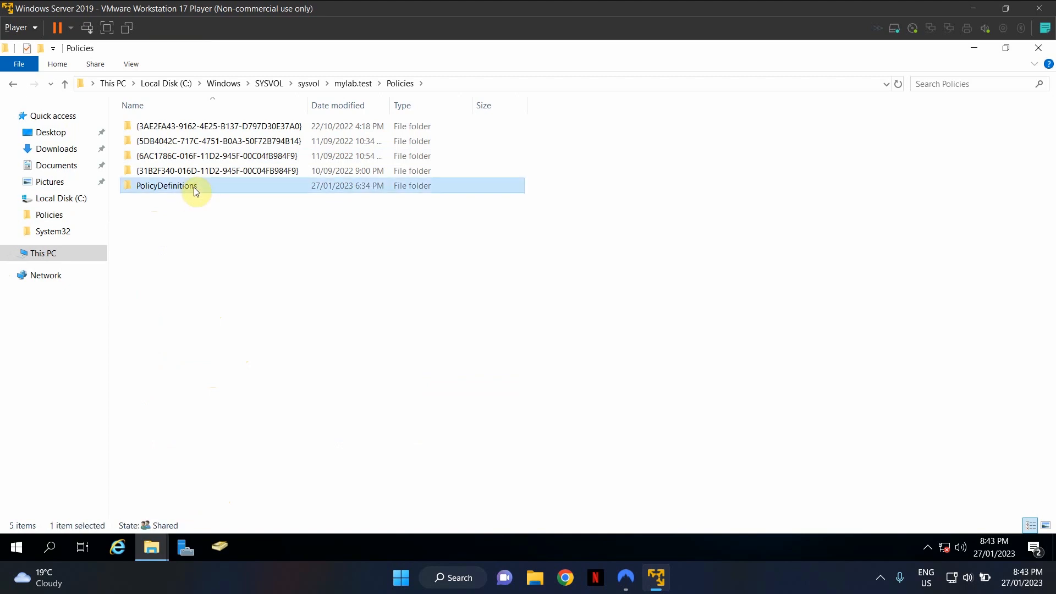
double_click(165, 186)
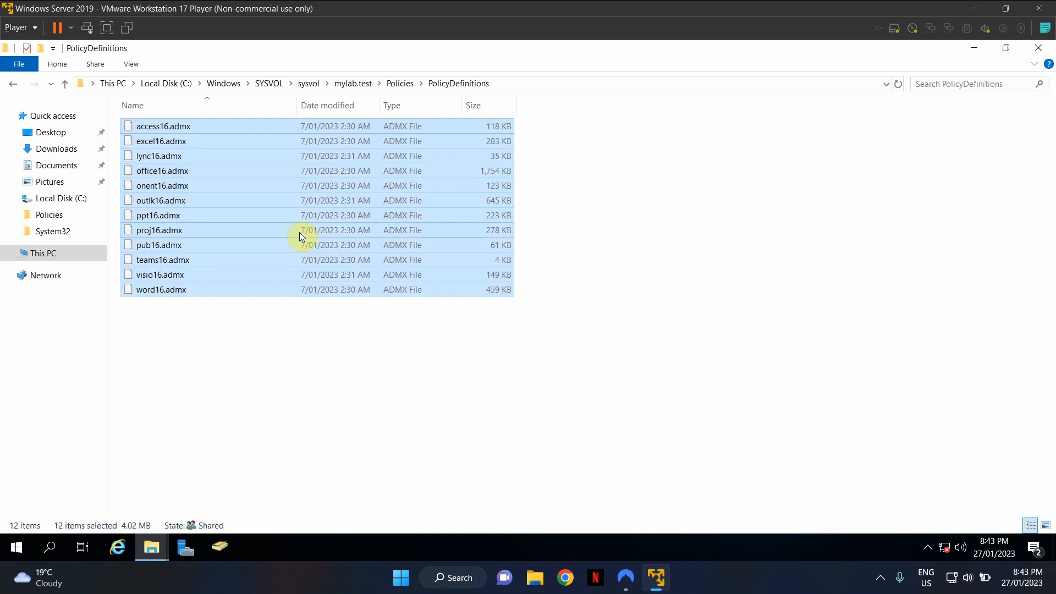
left_click(219, 342)
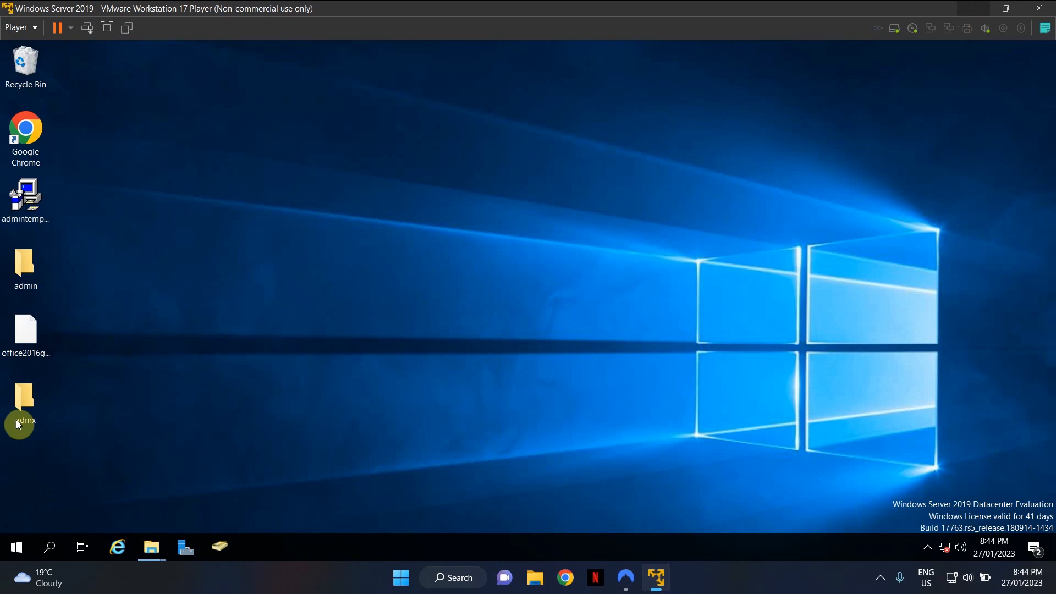
Copy the en-us ADML folder from the extracted admx folder into SYSVOL PolicyDefinitions.
double_click(25, 397)
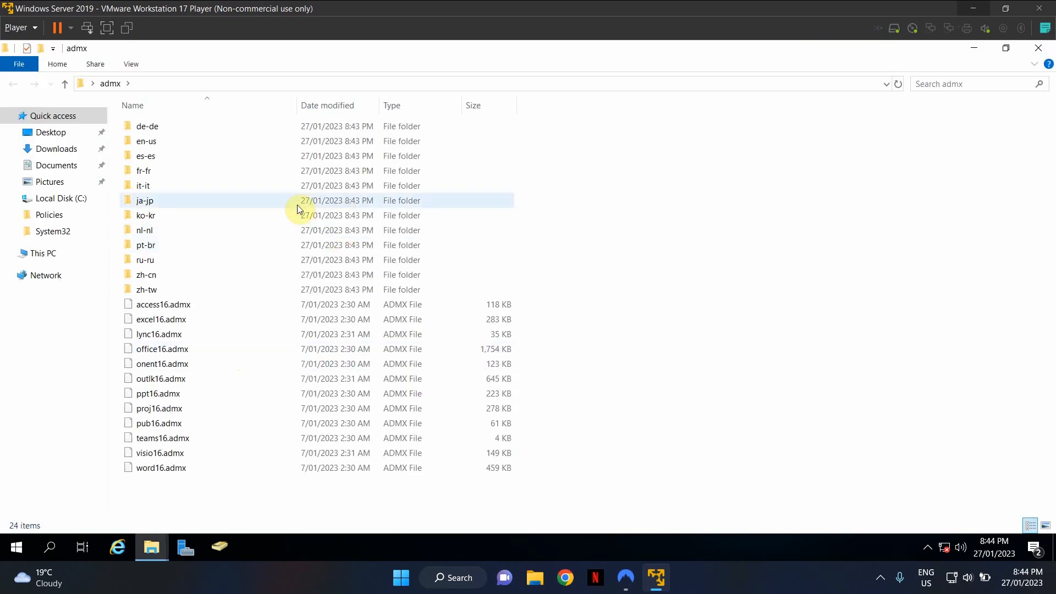
left_click(146, 141)
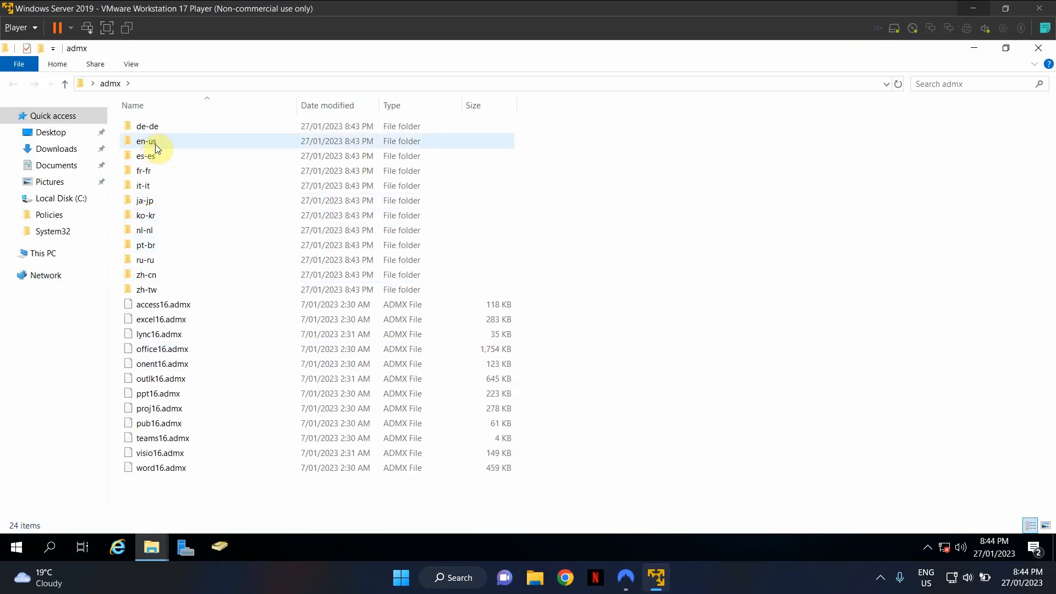
double_click(146, 141)
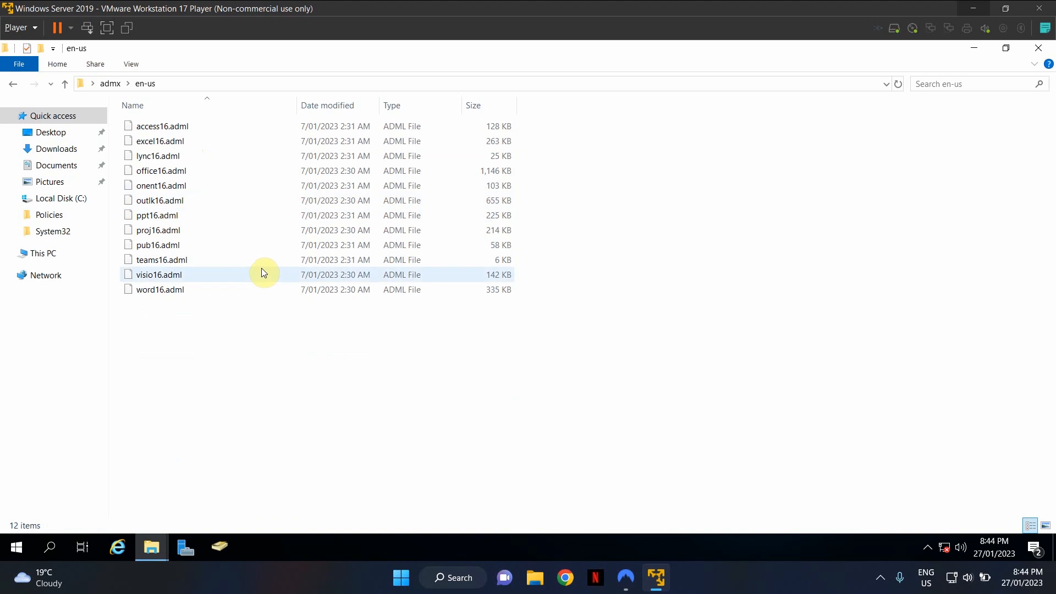
left_click(12, 83)
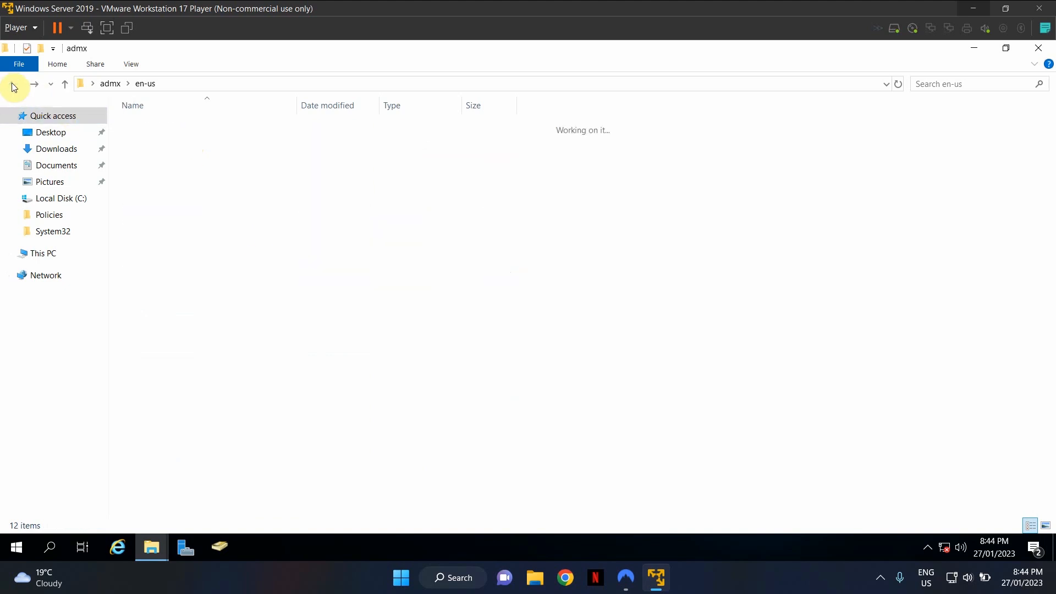
right_click(146, 141)
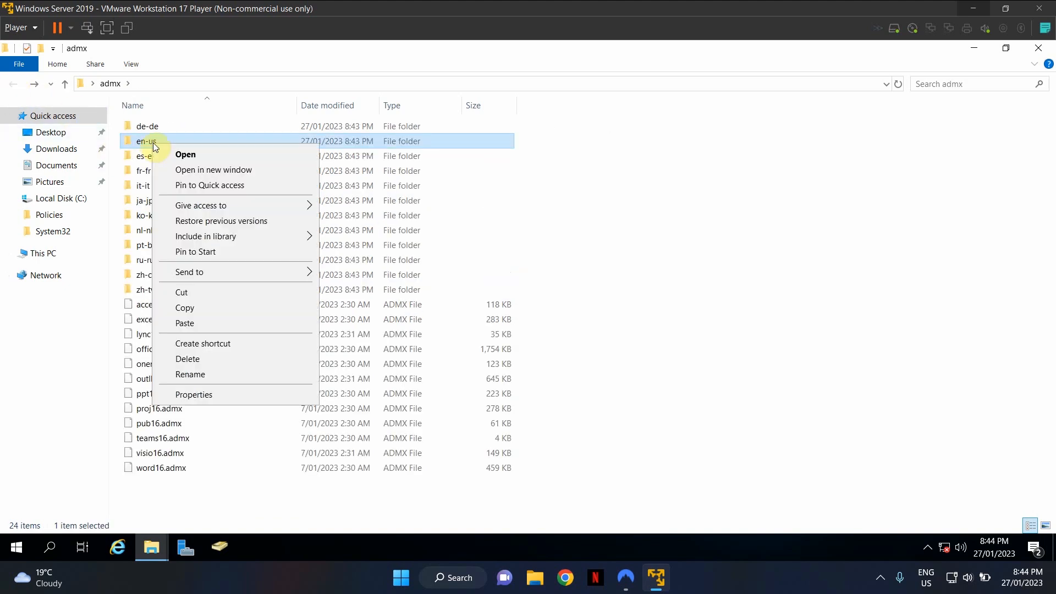
left_click(347, 475)
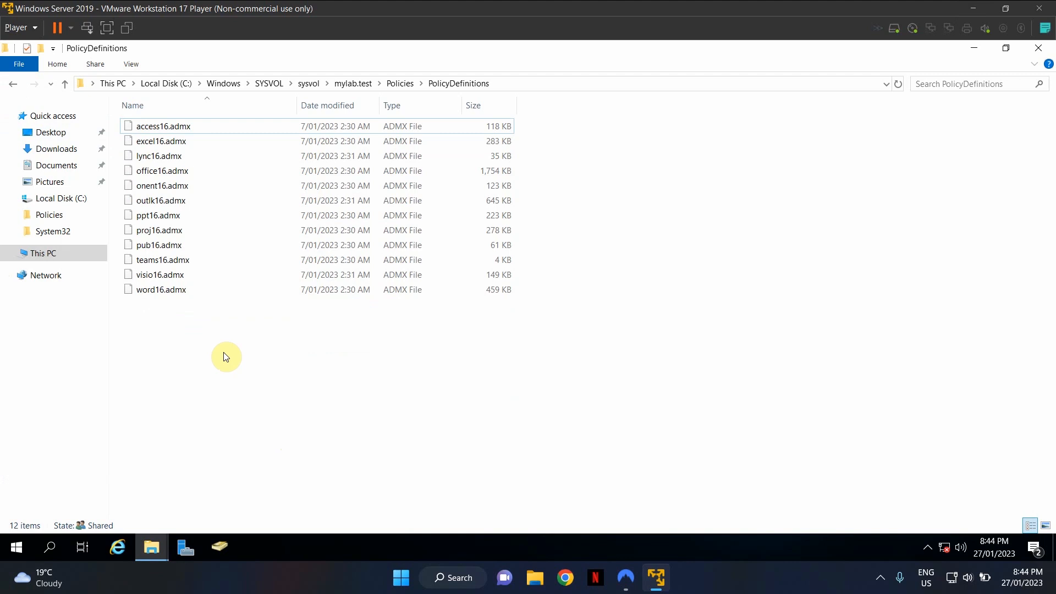
right_click(225, 357)
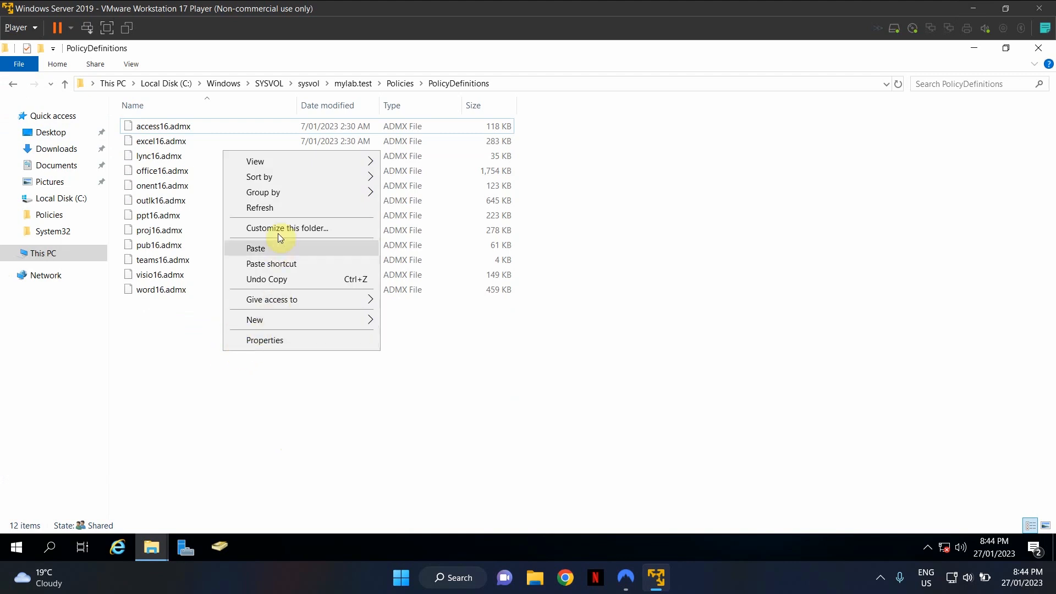
mouse_move(267, 253)
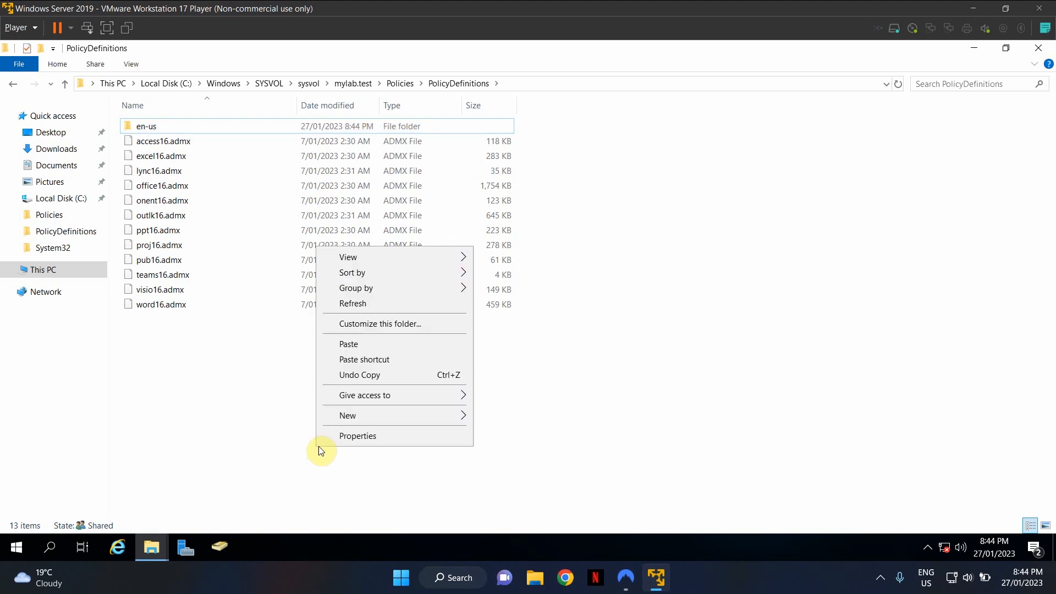
mouse_move(369, 310)
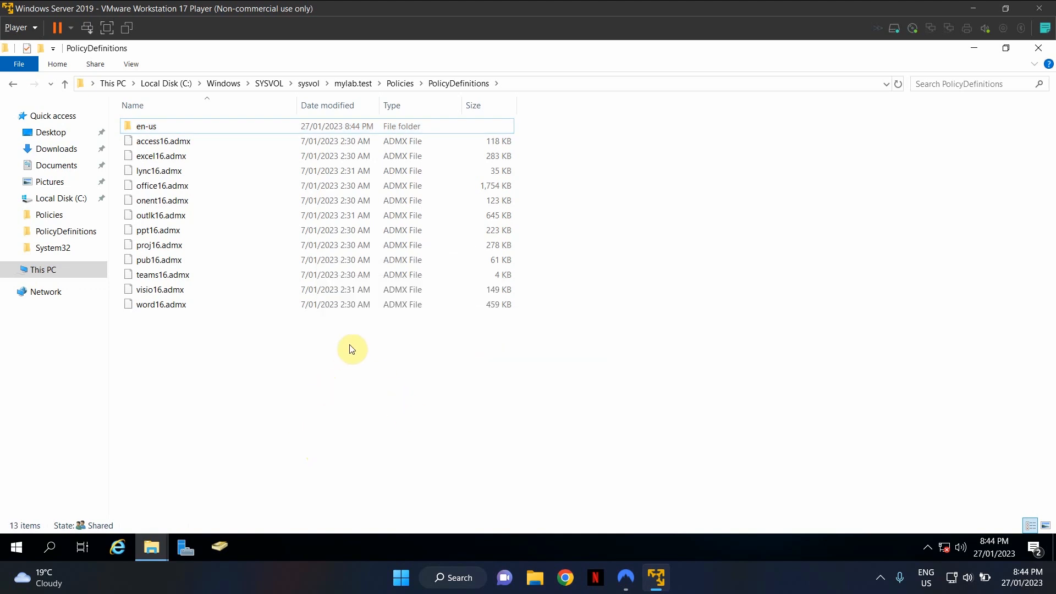
mouse_move(374, 348)
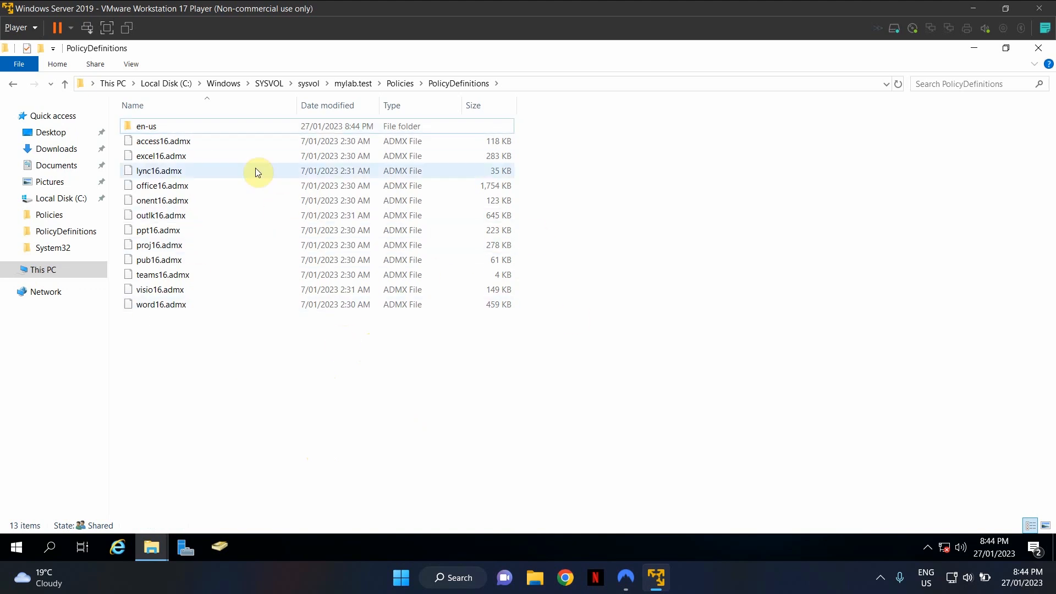
left_click(254, 546)
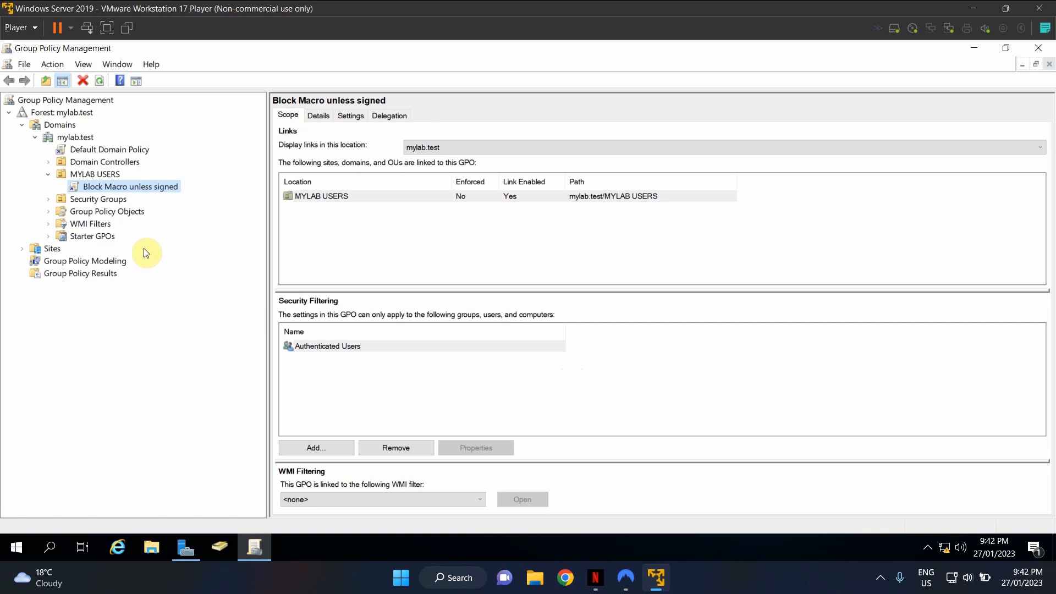
mouse_move(145, 192)
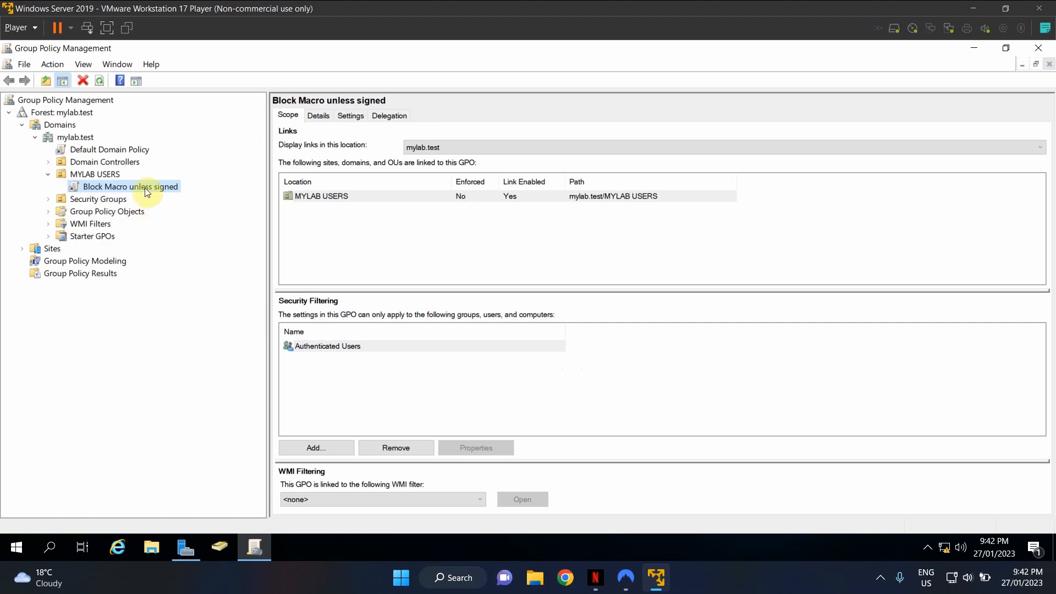
Edit the Block Macro unless signed GPO and maximize the Group Policy Management Editor.
right_click(130, 186)
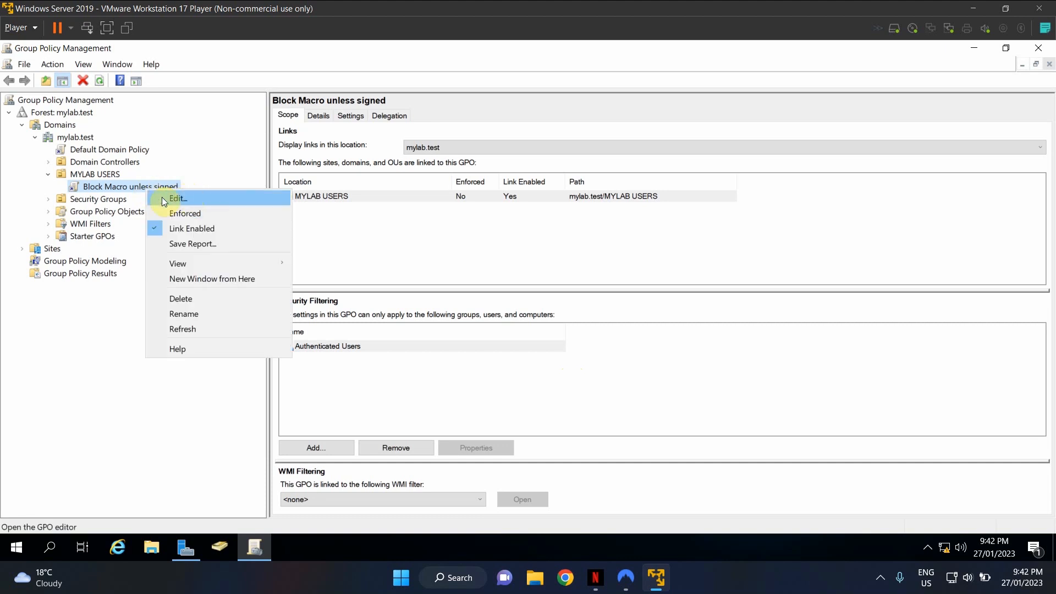
left_click(177, 198)
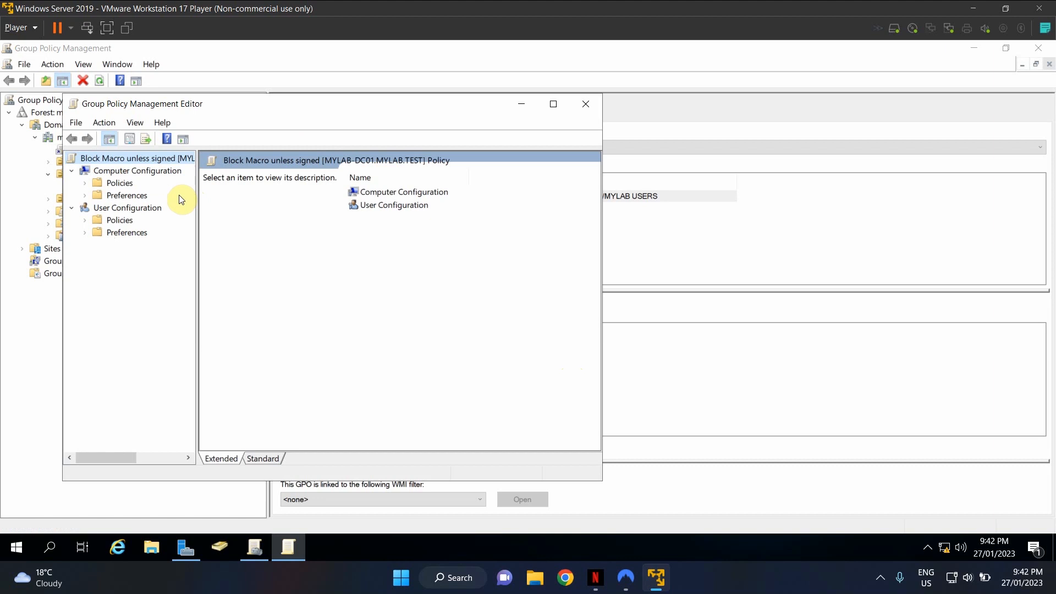
left_click(552, 104)
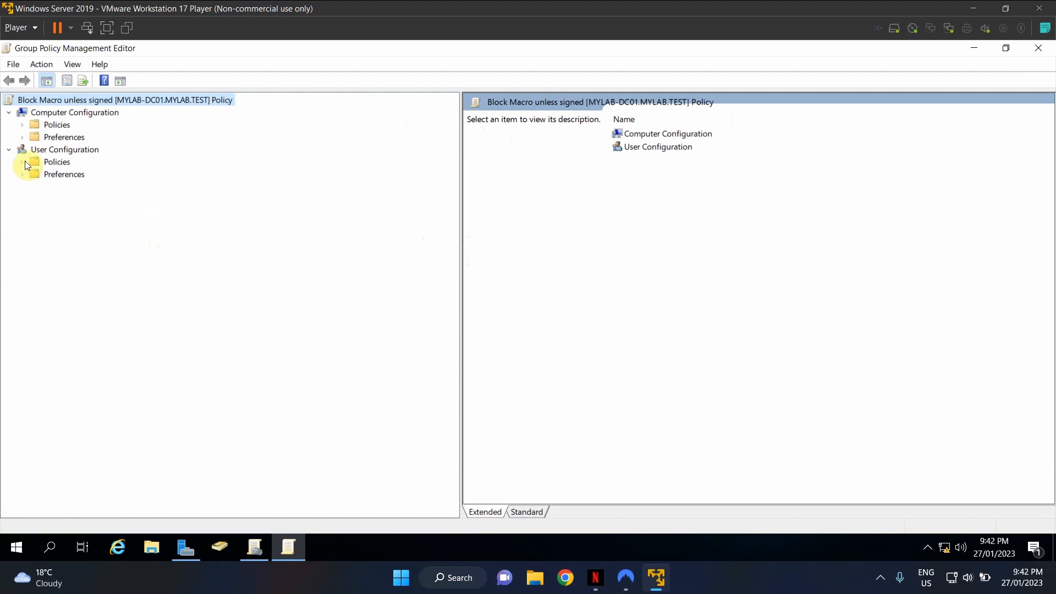
Expand User and Computer Configuration Policies to list the Office template folders under Administrative Templates.
left_click(22, 161)
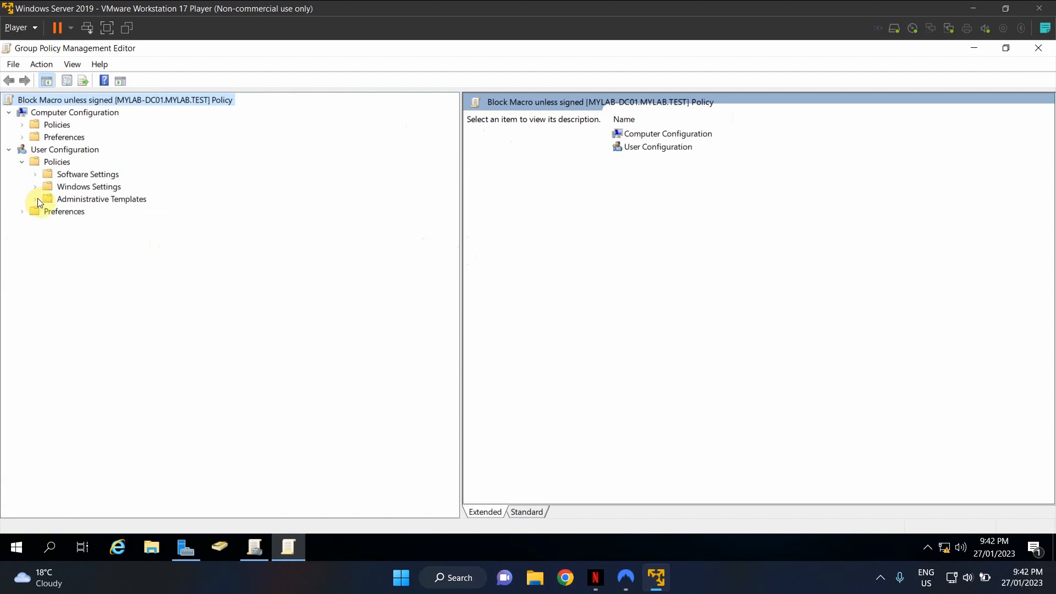
left_click(35, 199)
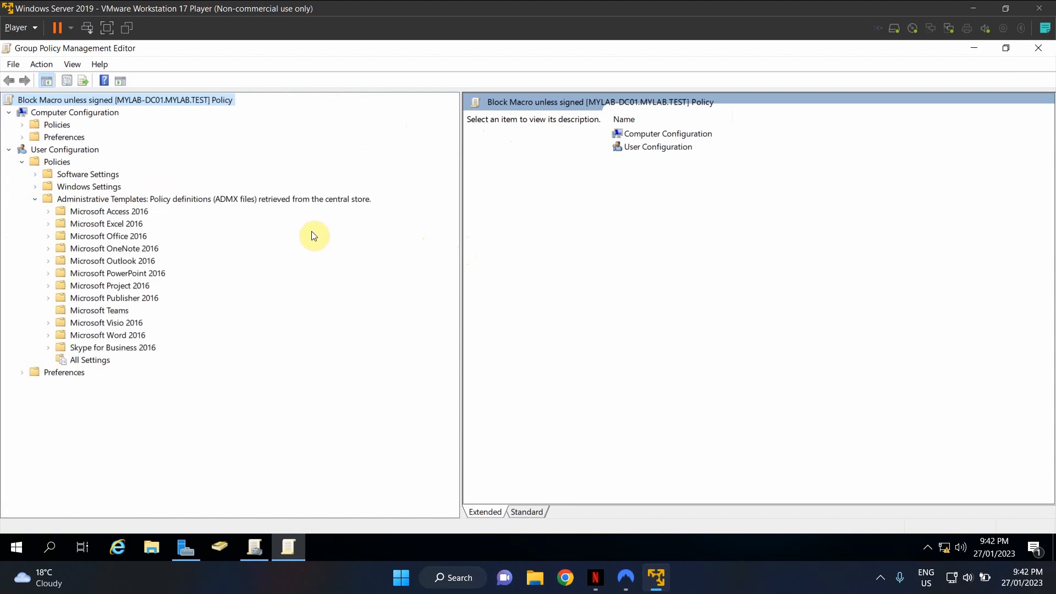
left_click(213, 198)
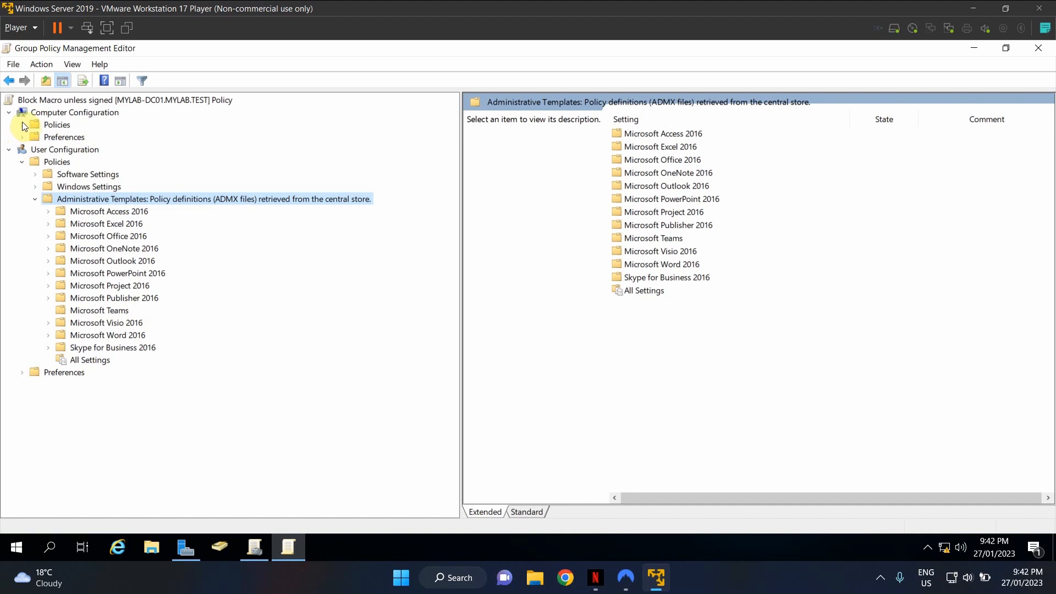
left_click(36, 125)
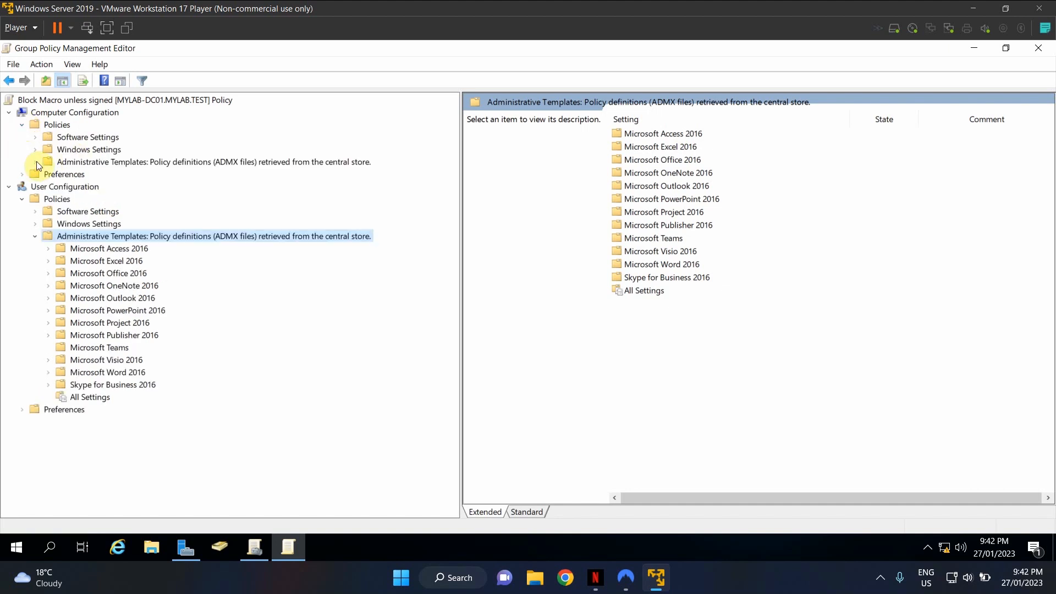
mouse_move(290, 169)
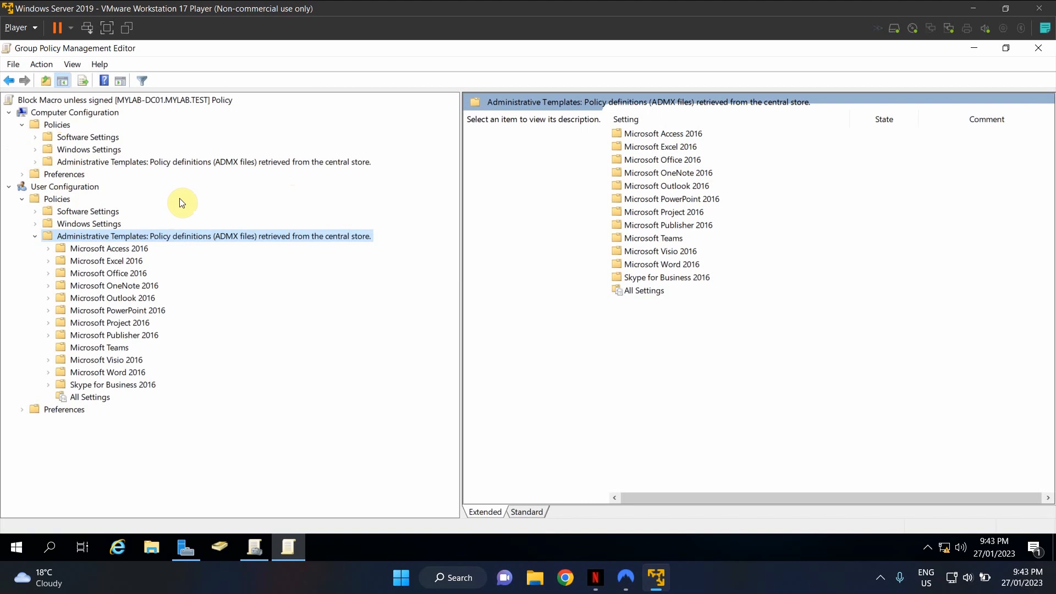
mouse_move(308, 174)
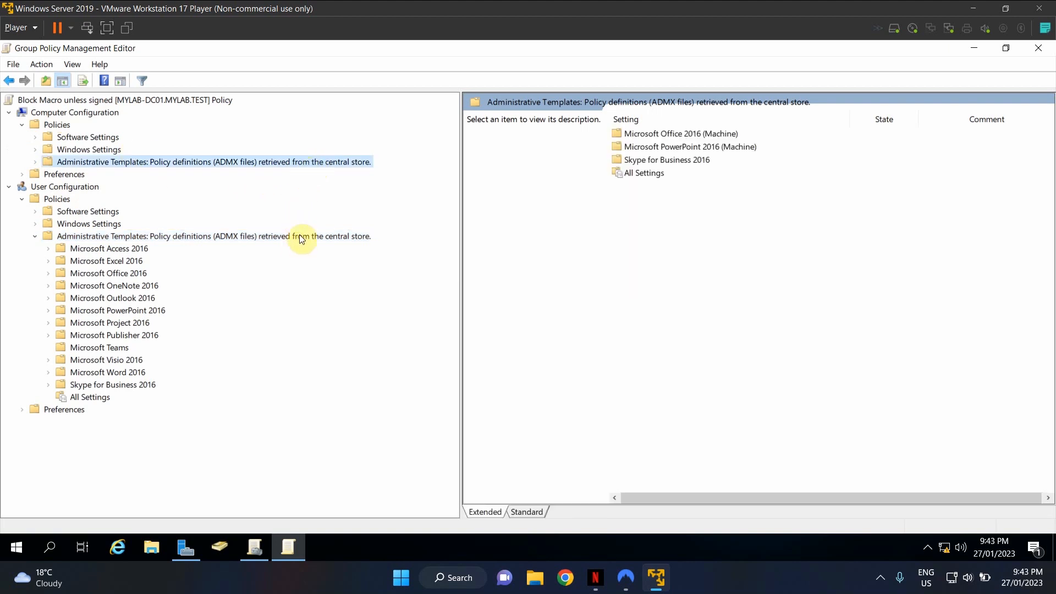
Expand Microsoft Excel 2016 > Excel Options under the user Office templates to reveal Security.
left_click(213, 236)
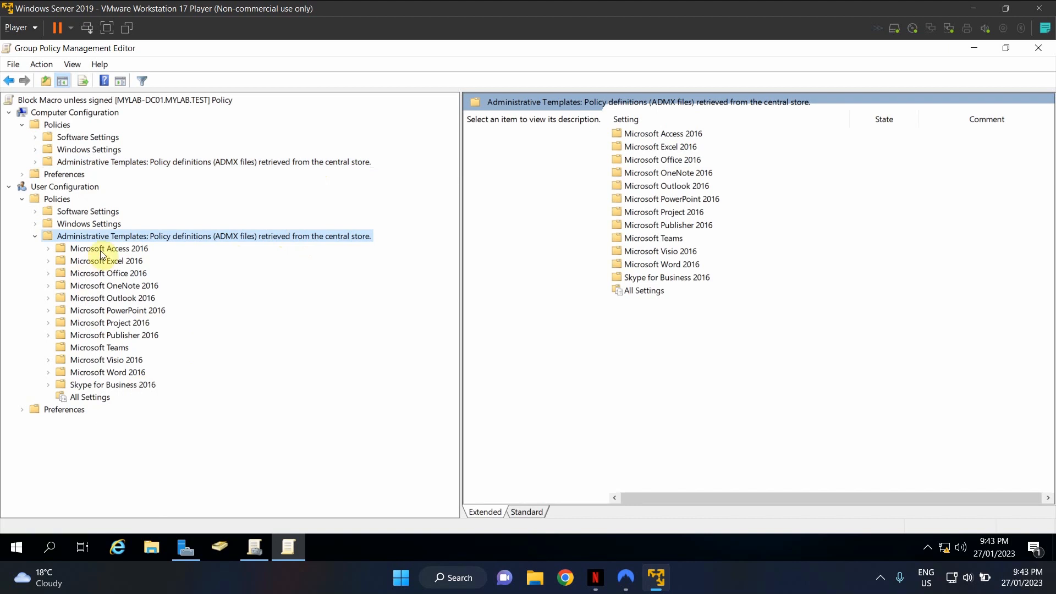
mouse_move(76, 268)
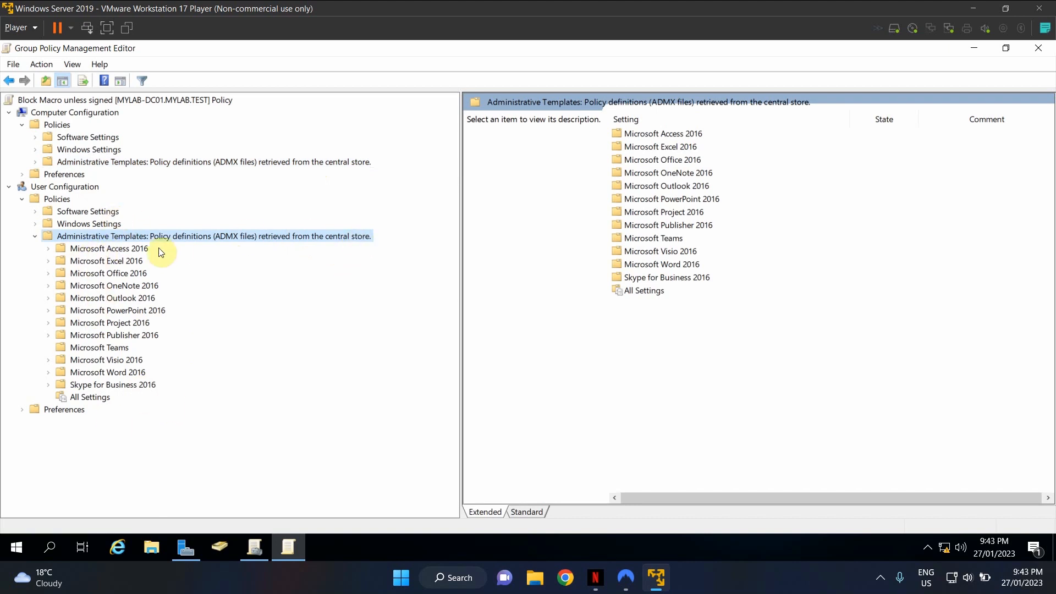
mouse_move(51, 263)
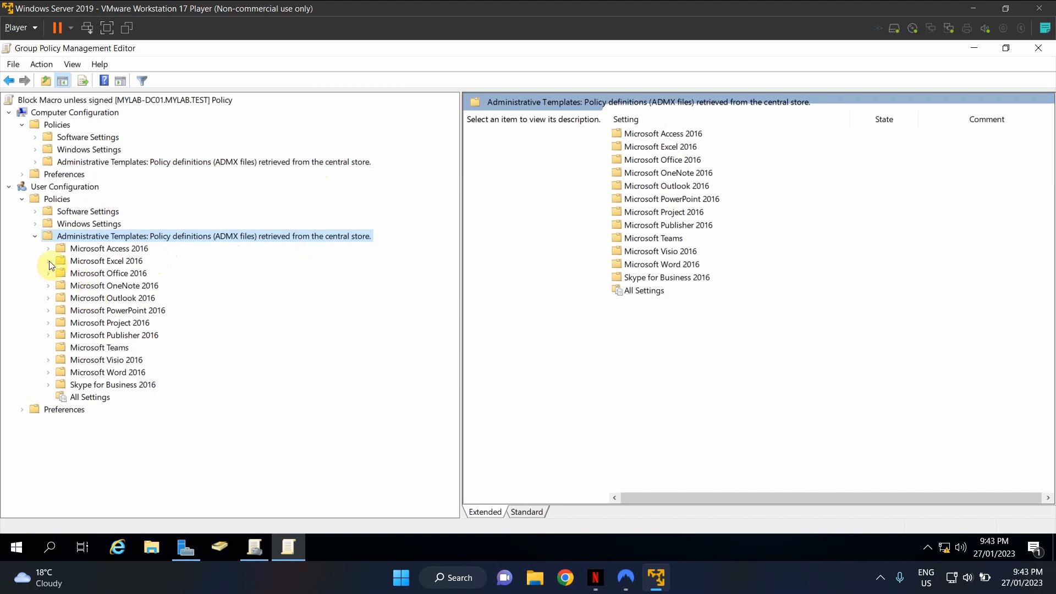
left_click(49, 260)
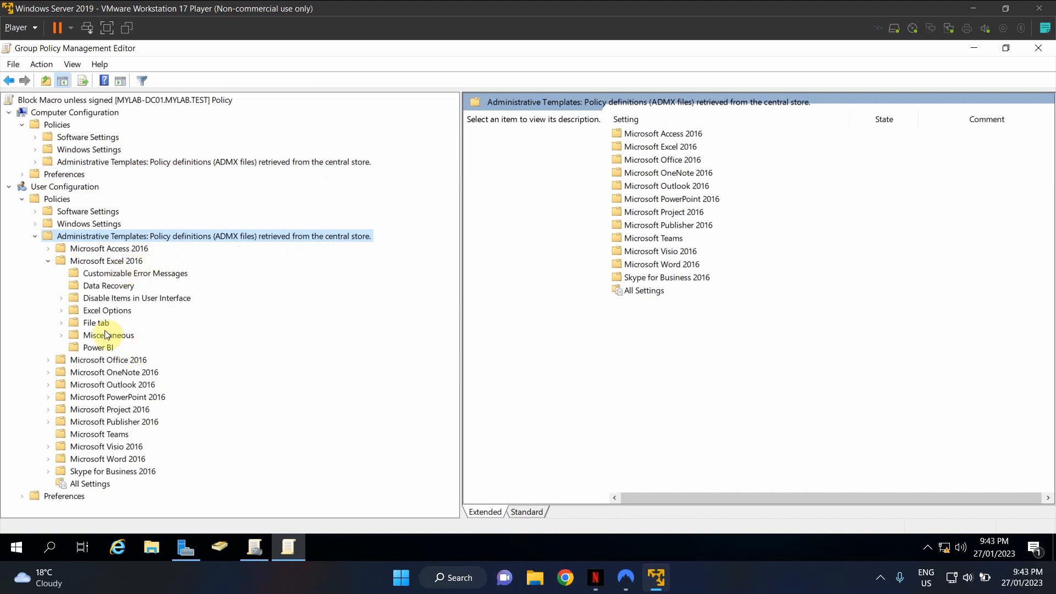
mouse_move(64, 330)
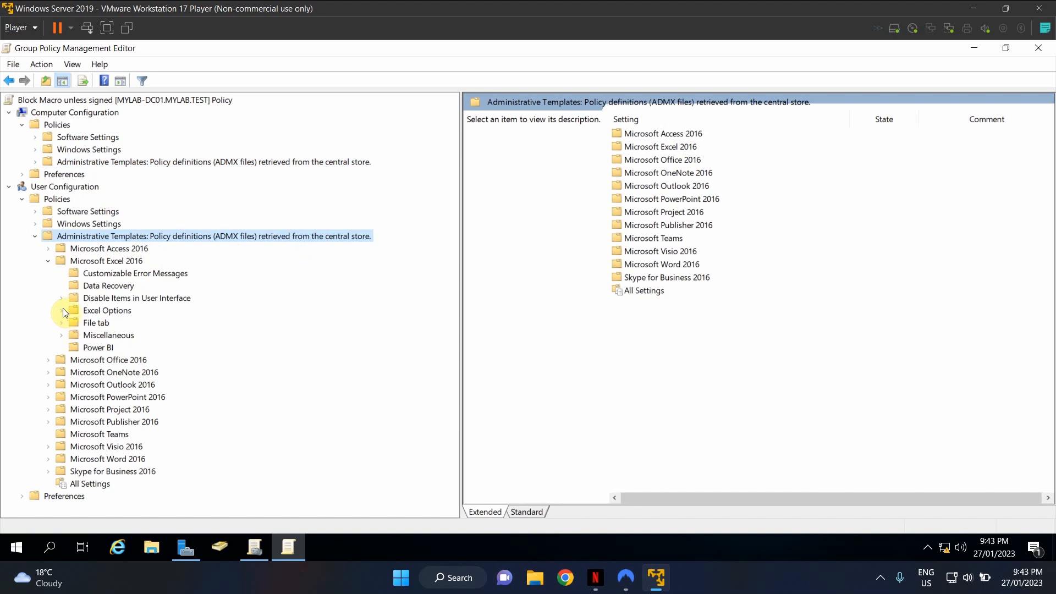
left_click(61, 310)
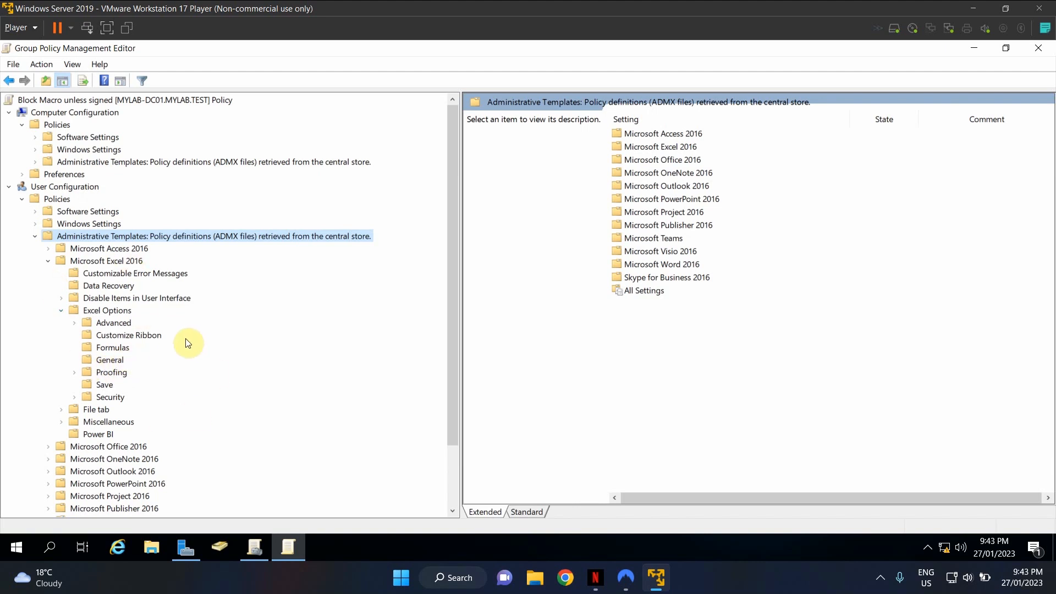
mouse_move(133, 342)
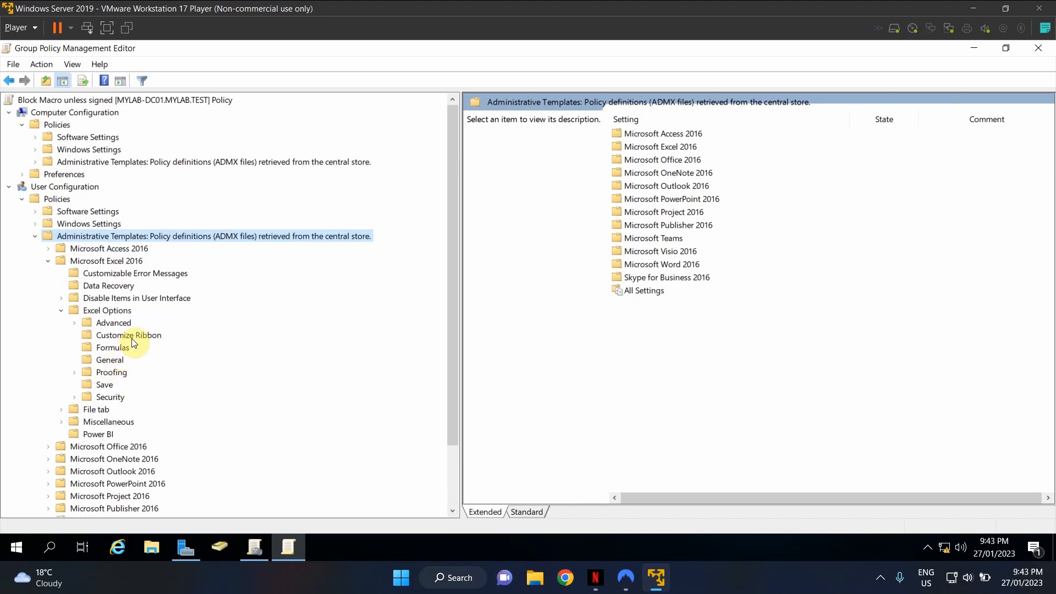